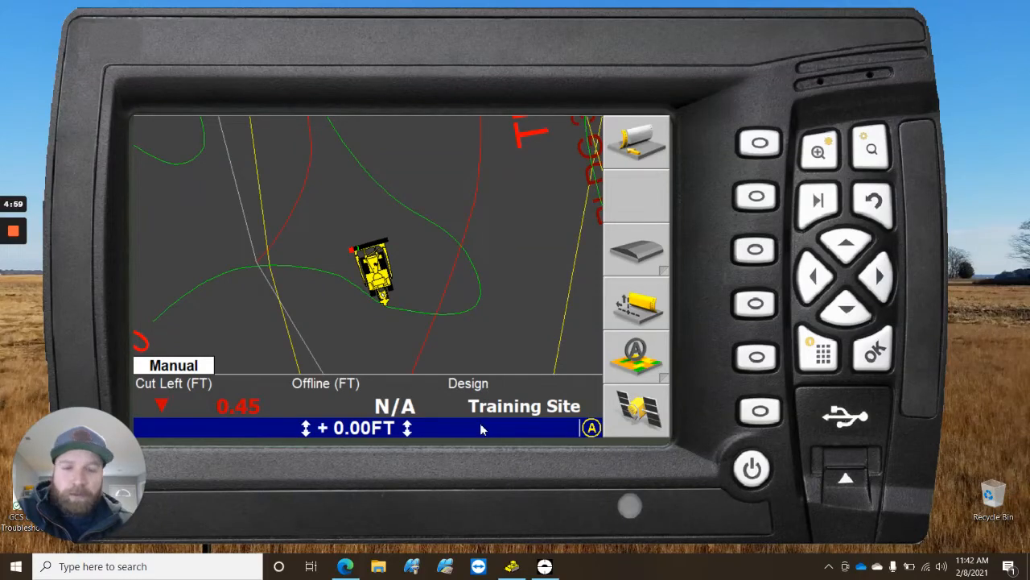
mouse_move(437, 482)
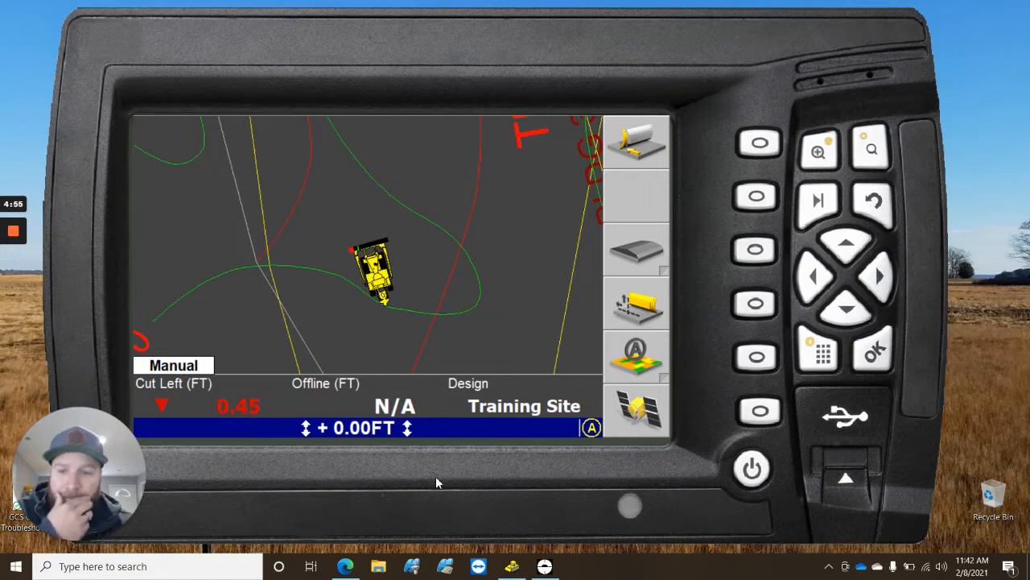
mouse_move(463, 482)
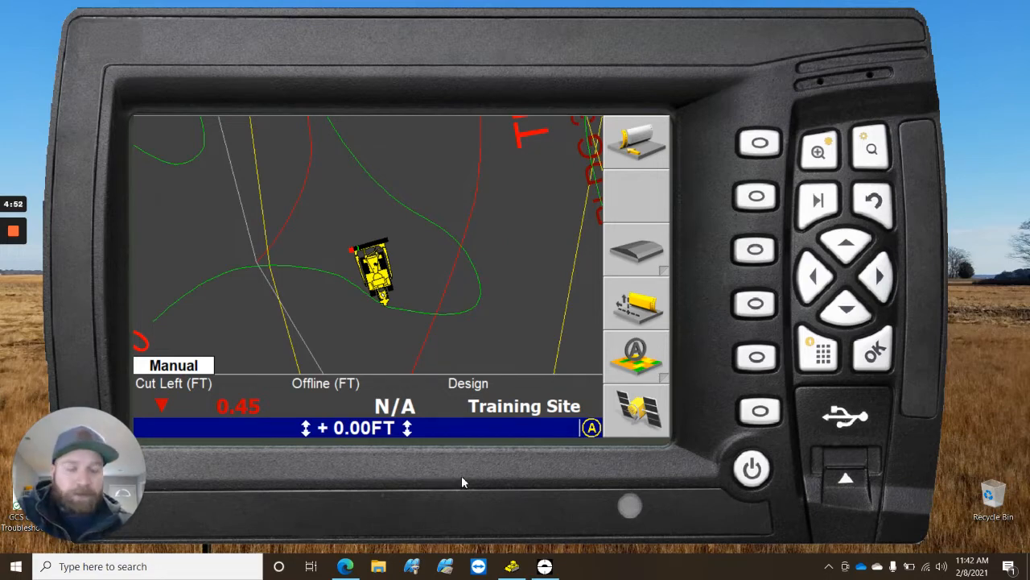
mouse_move(483, 475)
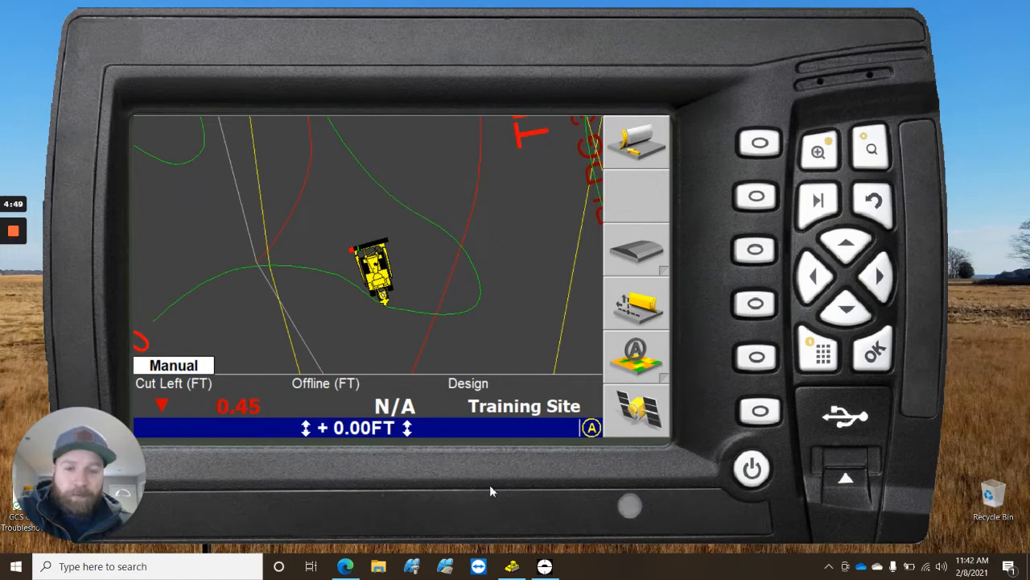
mouse_move(513, 477)
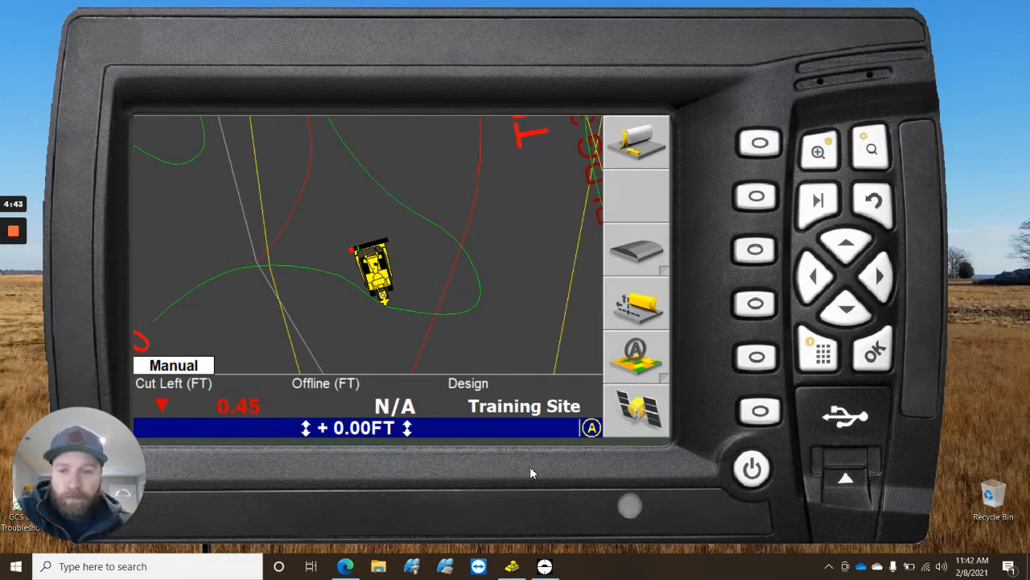
mouse_move(491, 476)
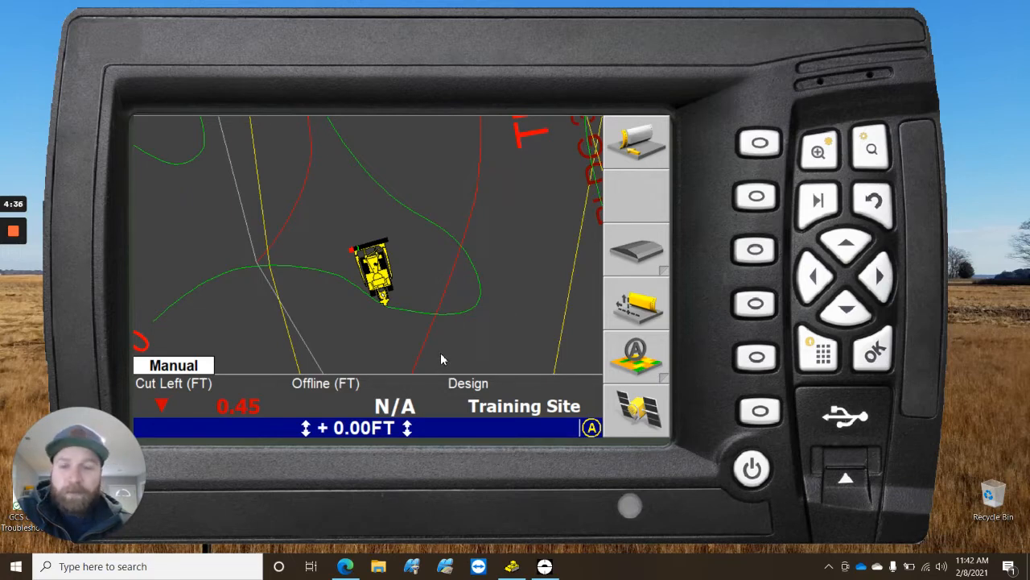
mouse_move(322, 344)
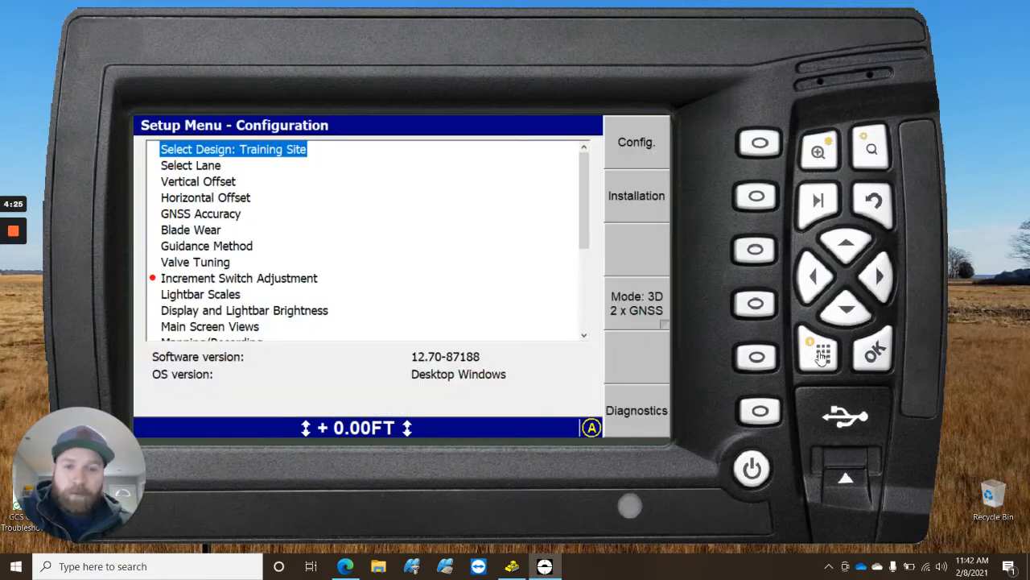
mouse_move(277, 159)
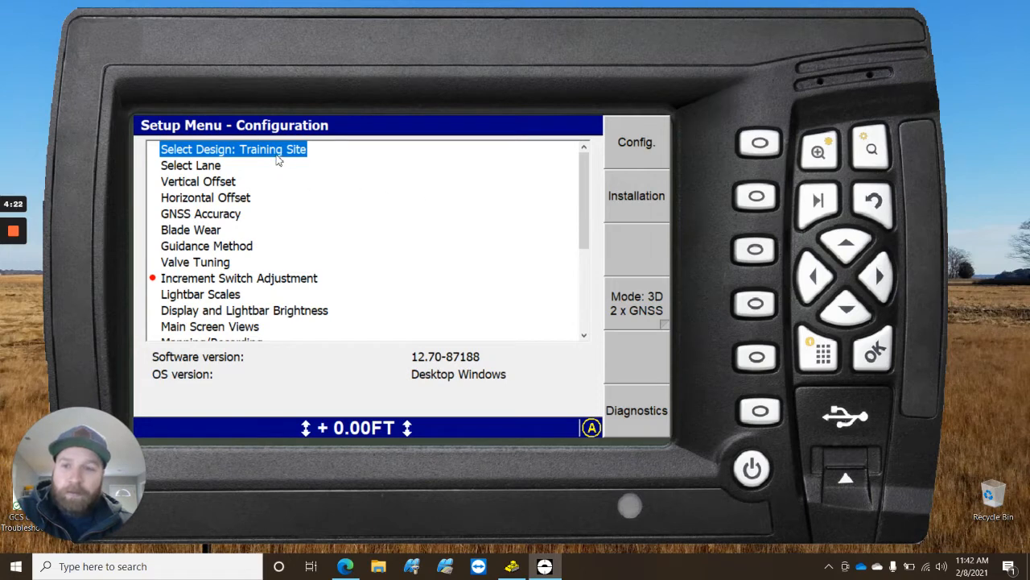
Open the Select Design File list from the Select Design: Training Site entry
left_click(233, 149)
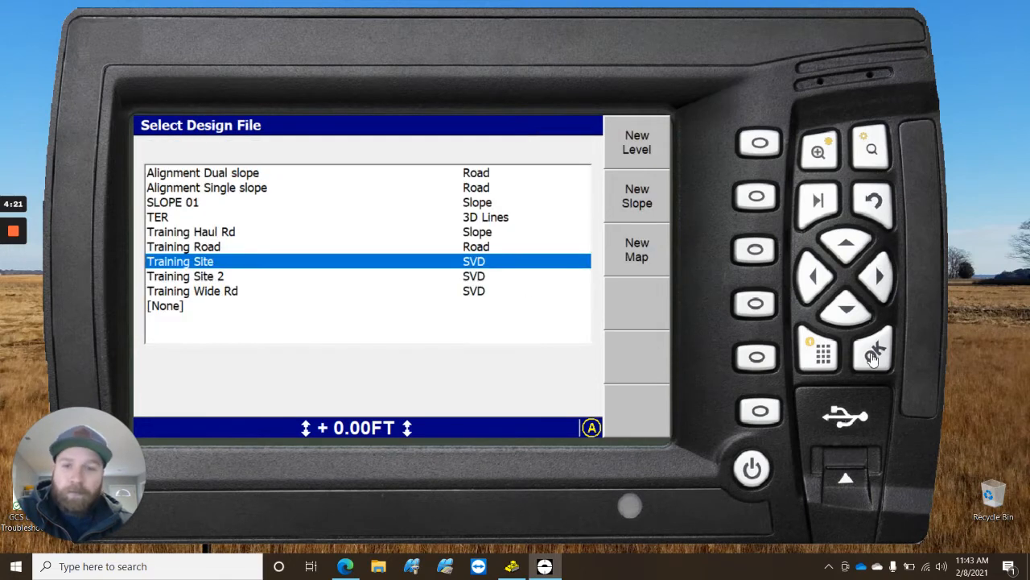
mouse_move(660, 170)
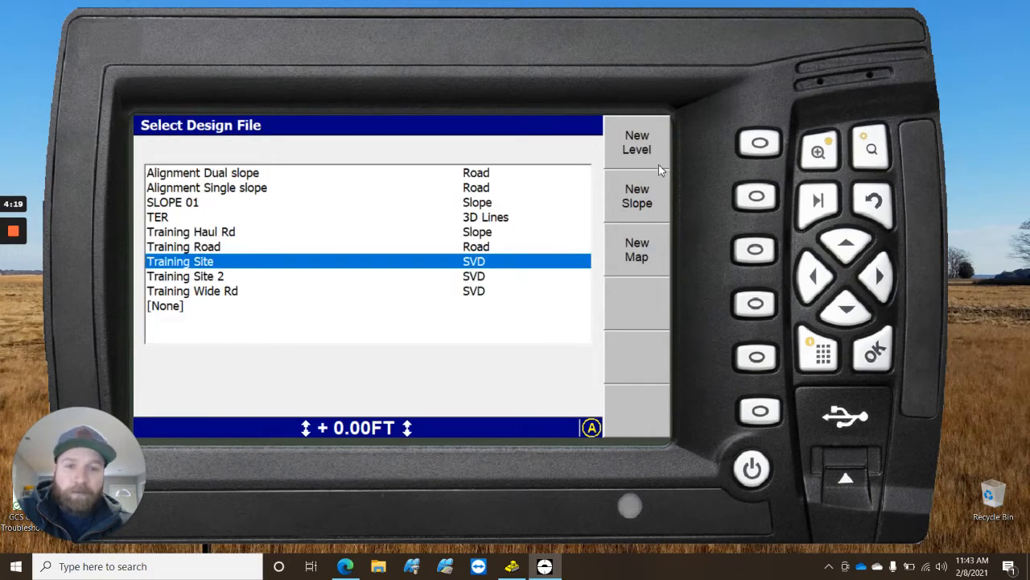
mouse_move(700, 211)
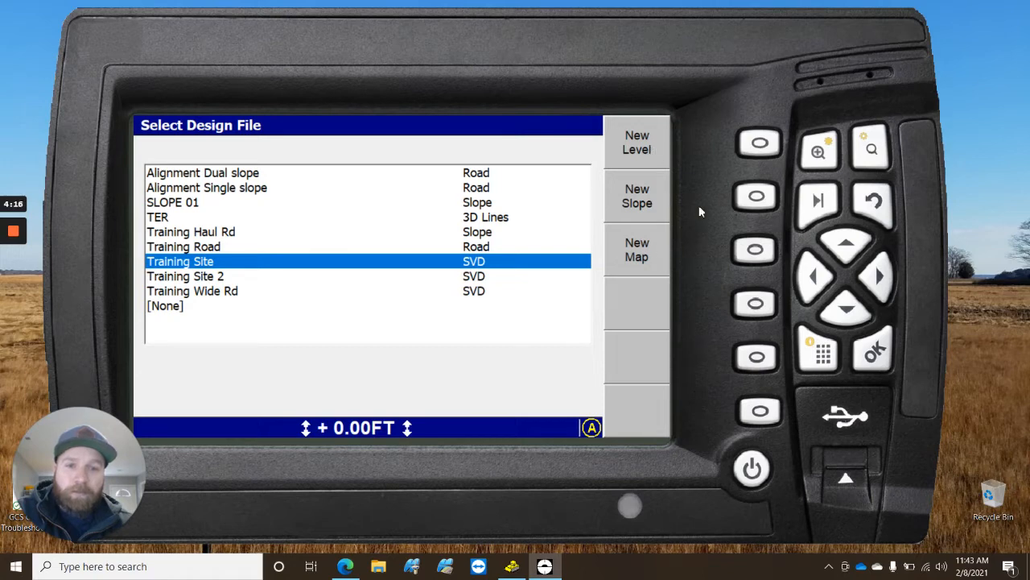
Begin a new slope design, reaching the coordinate system selection screen
left_click(872, 352)
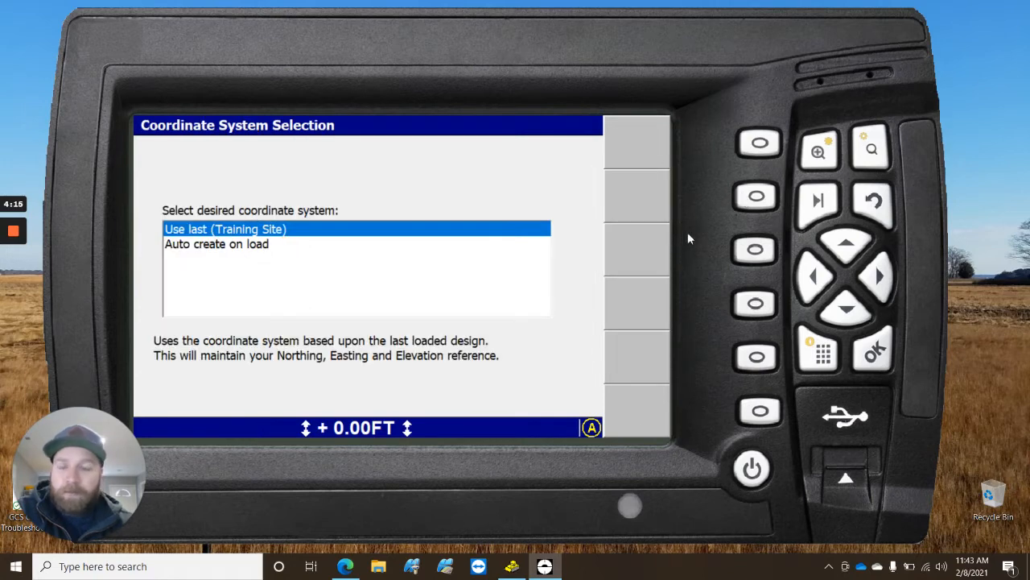
mouse_move(181, 227)
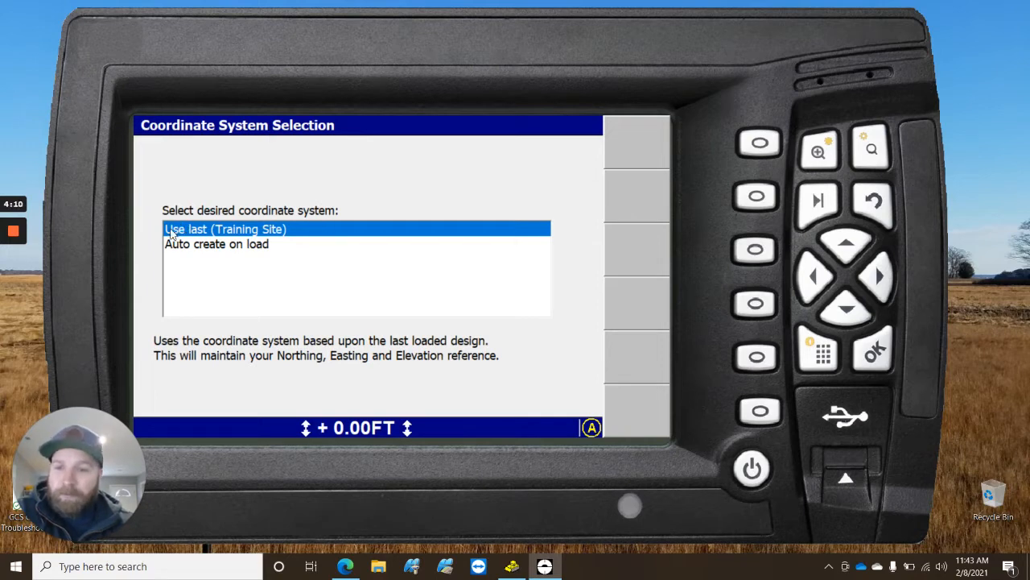
mouse_move(296, 236)
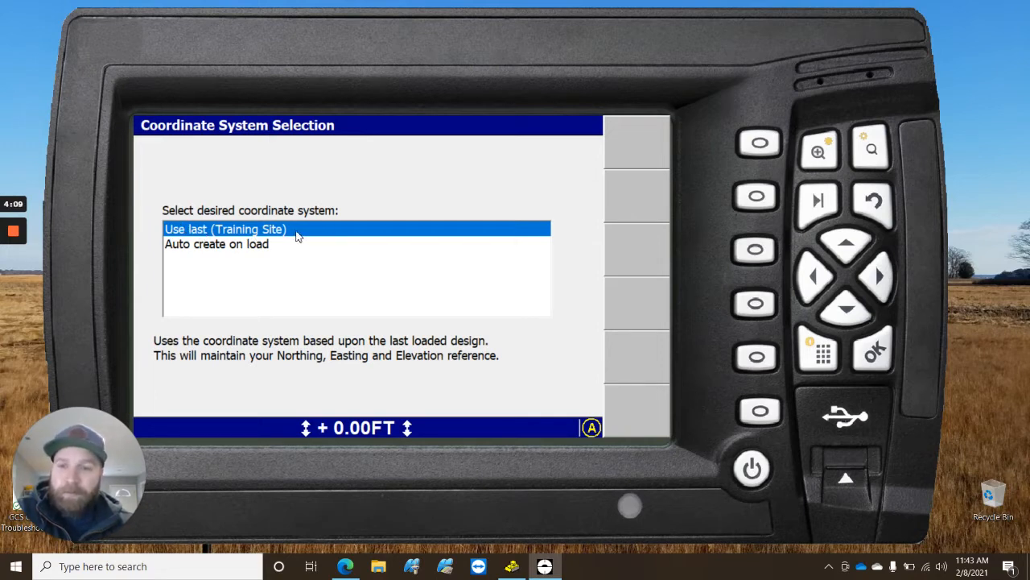
mouse_move(360, 311)
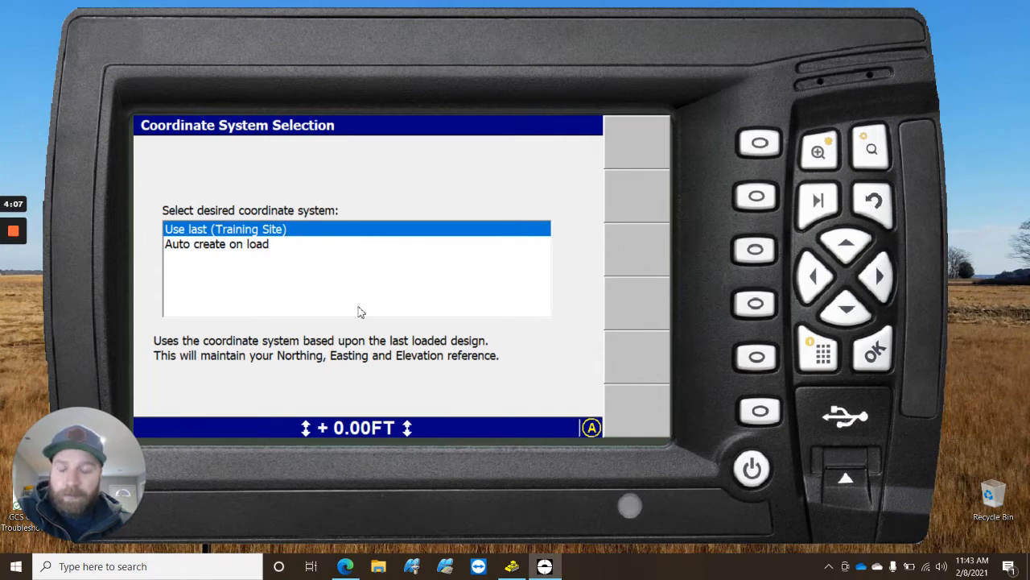
mouse_move(248, 237)
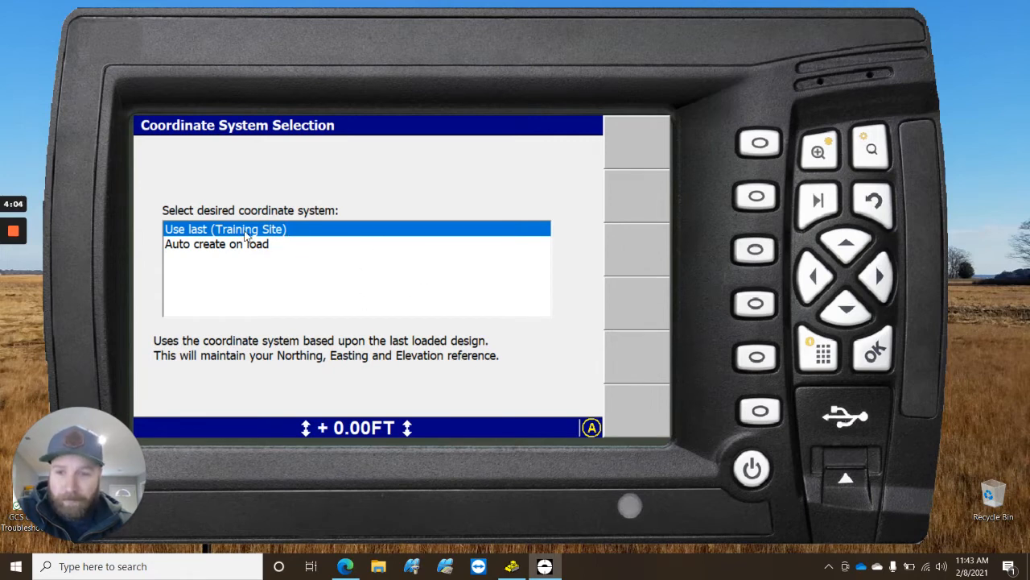
mouse_move(276, 235)
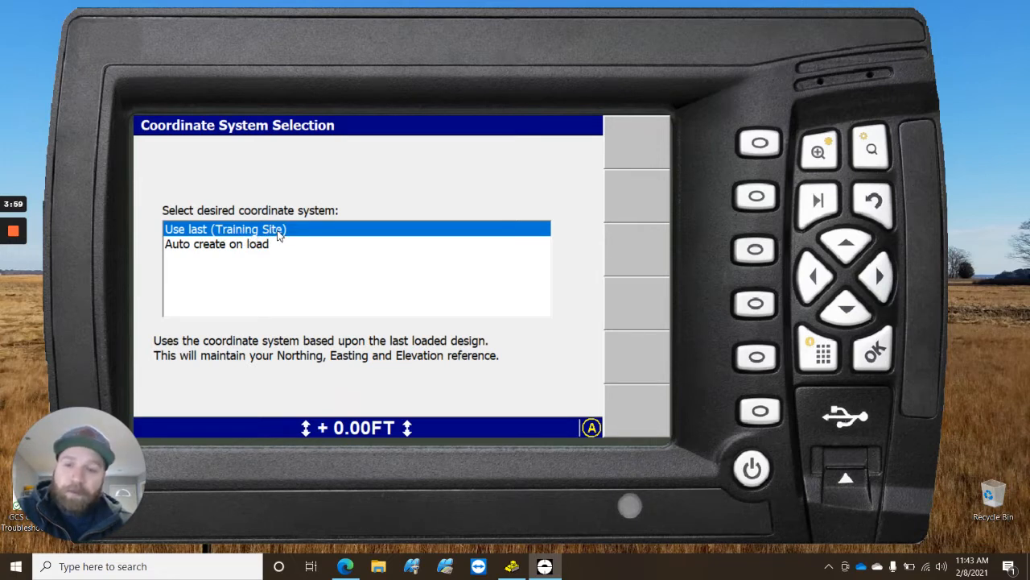
mouse_move(259, 259)
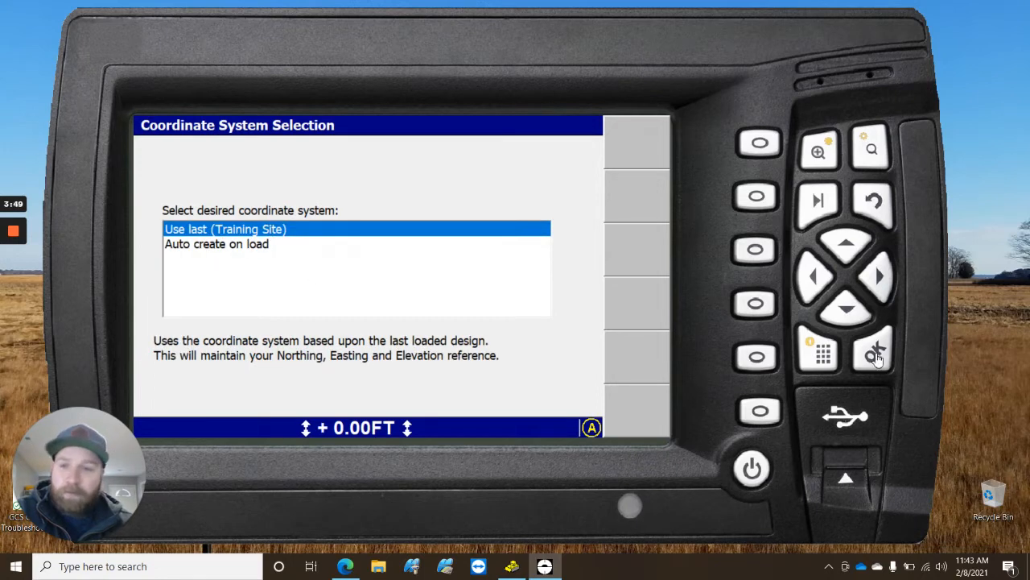
Keep the Training Site coordinate system and switch the method to point and direction
left_click(872, 355)
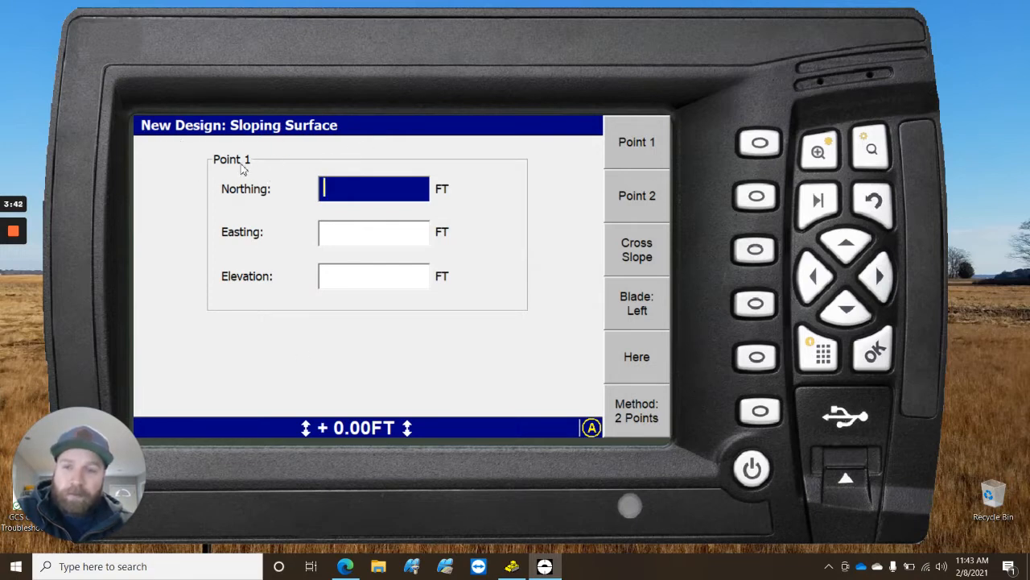
mouse_move(732, 160)
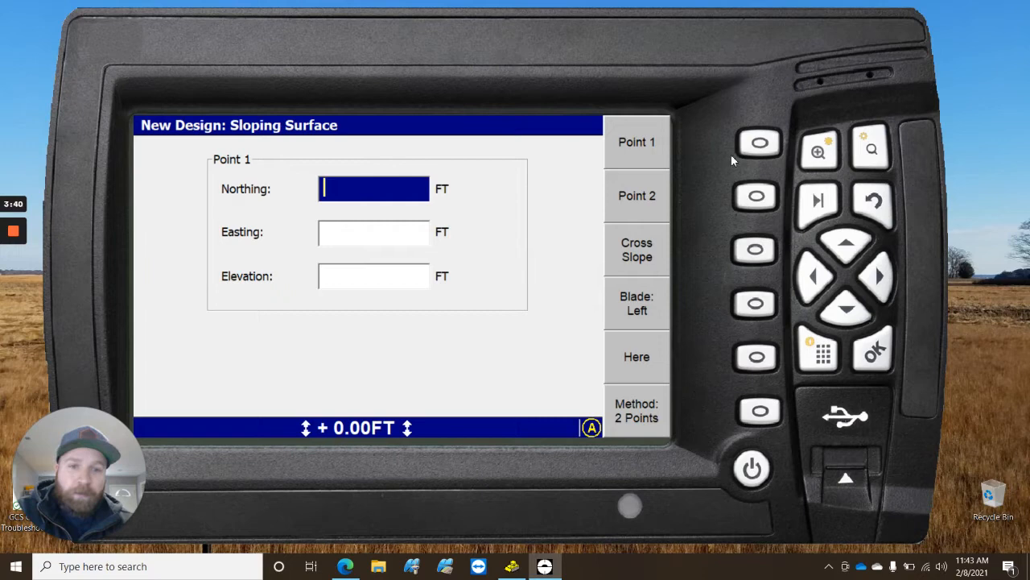
mouse_move(650, 265)
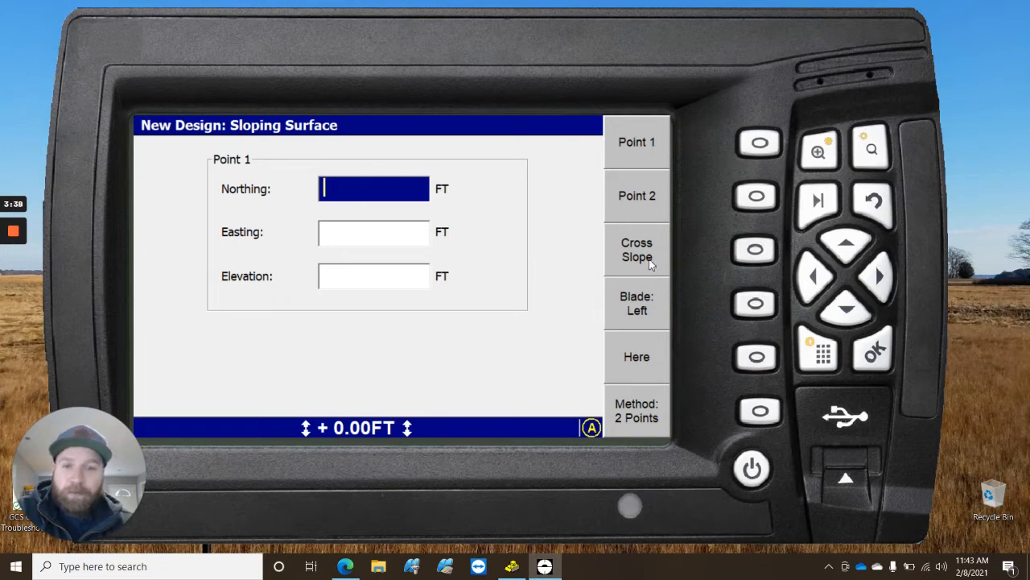
mouse_move(690, 406)
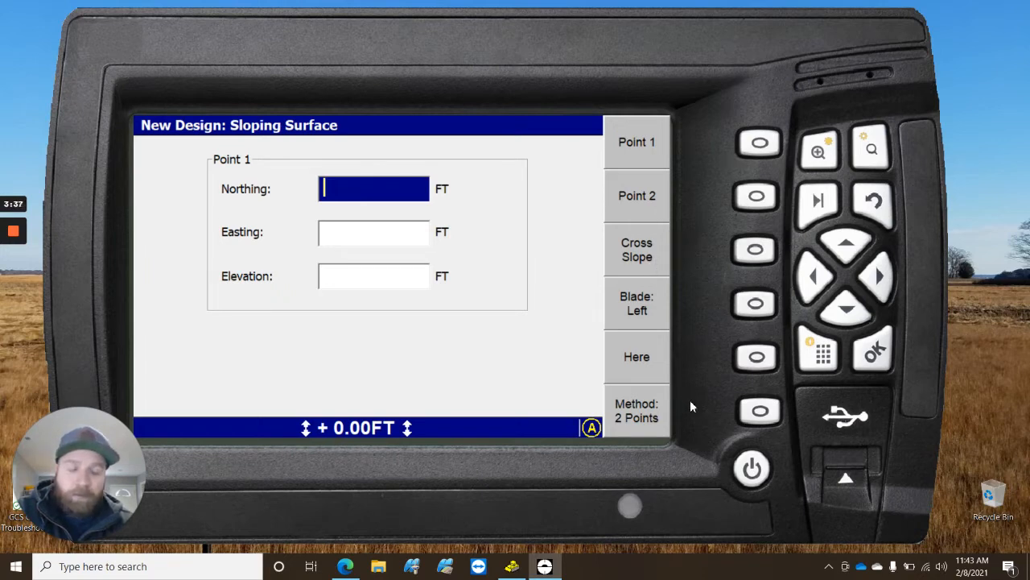
left_click(759, 411)
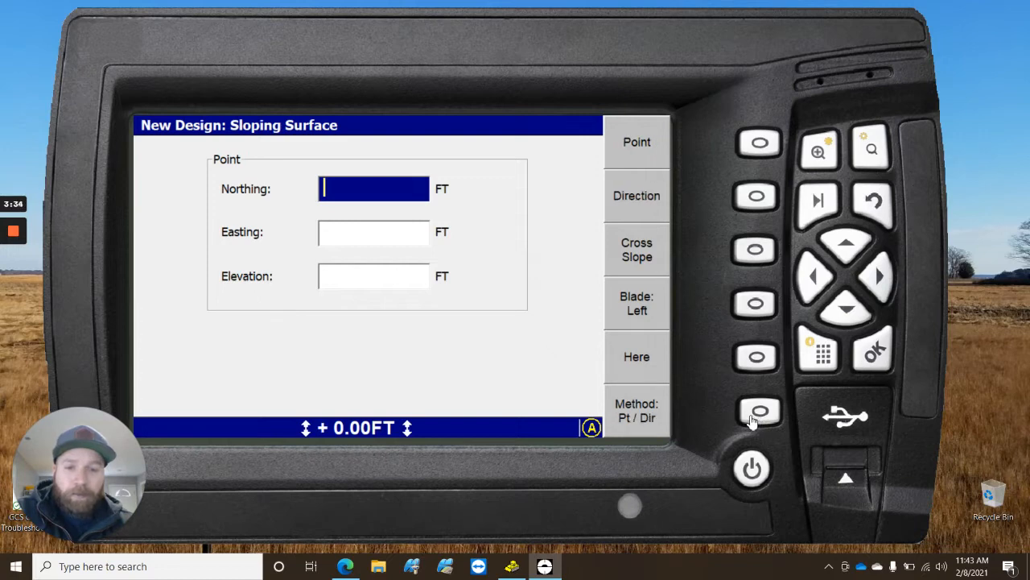
left_click(759, 412)
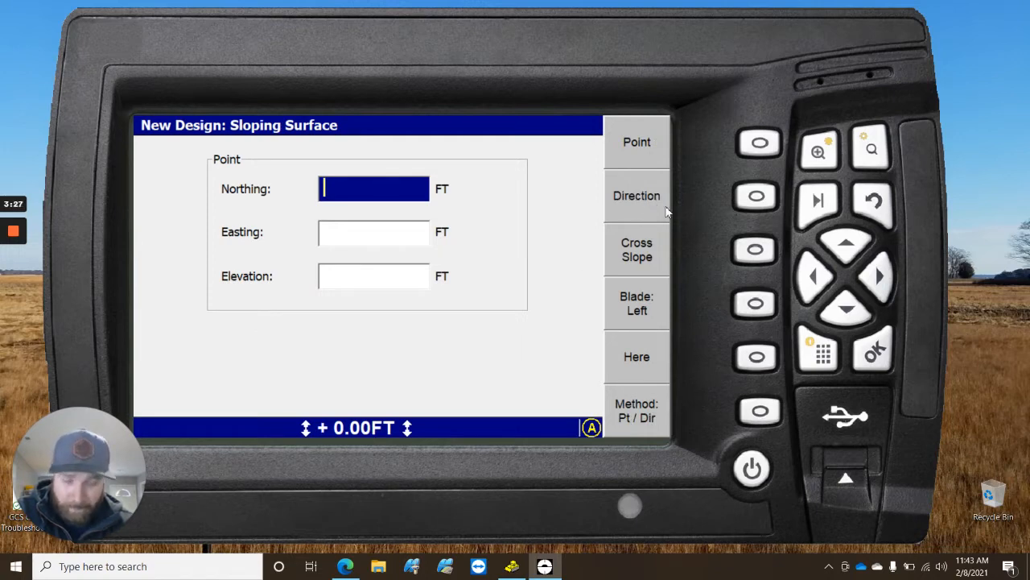
mouse_move(532, 310)
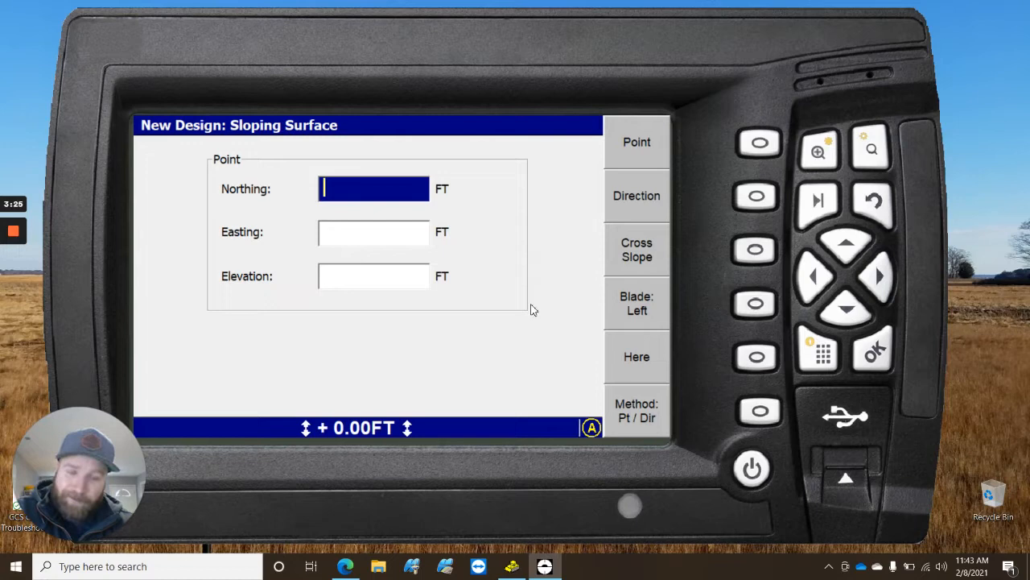
mouse_move(697, 413)
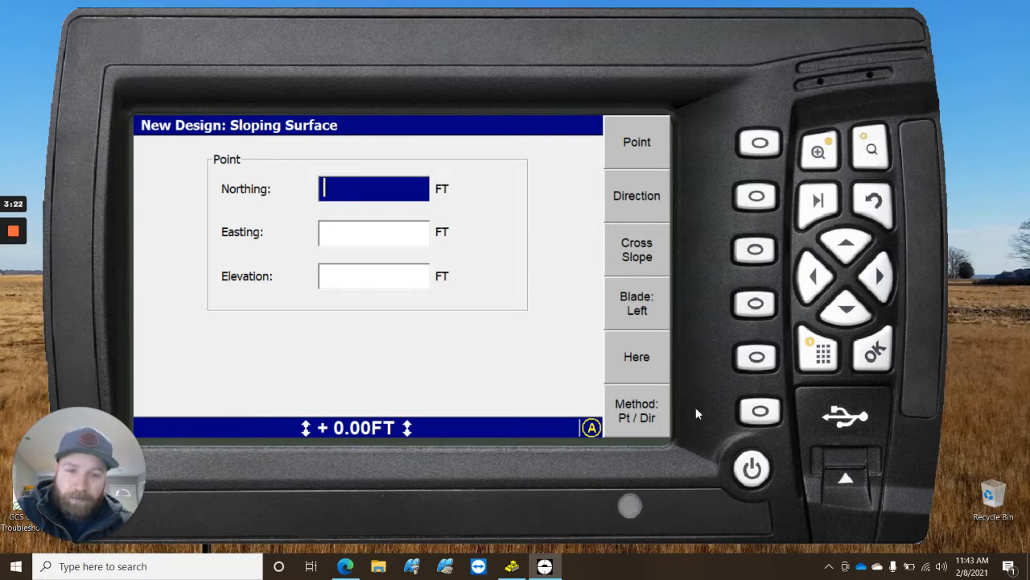
mouse_move(757, 412)
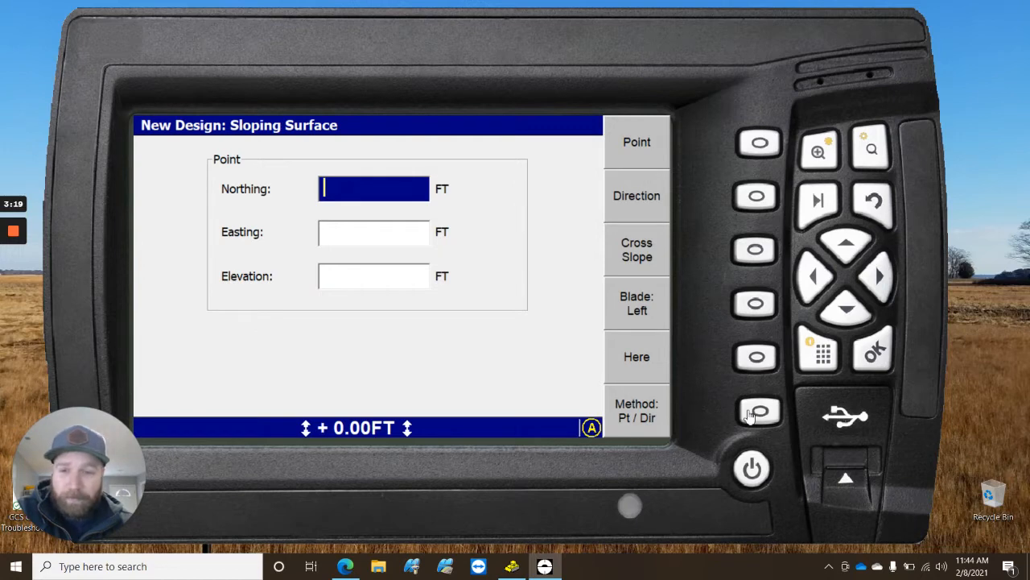
mouse_move(403, 264)
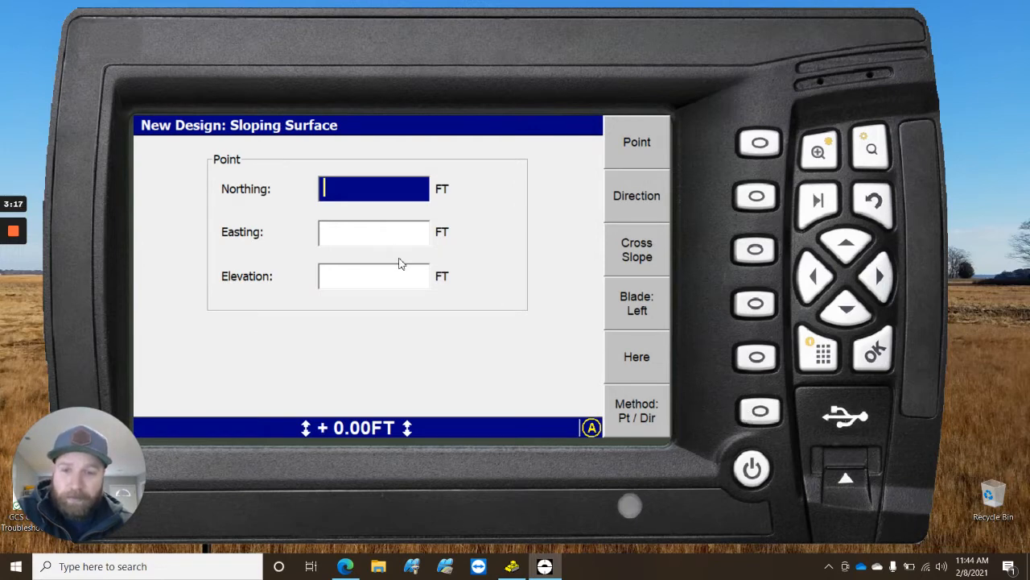
mouse_move(705, 388)
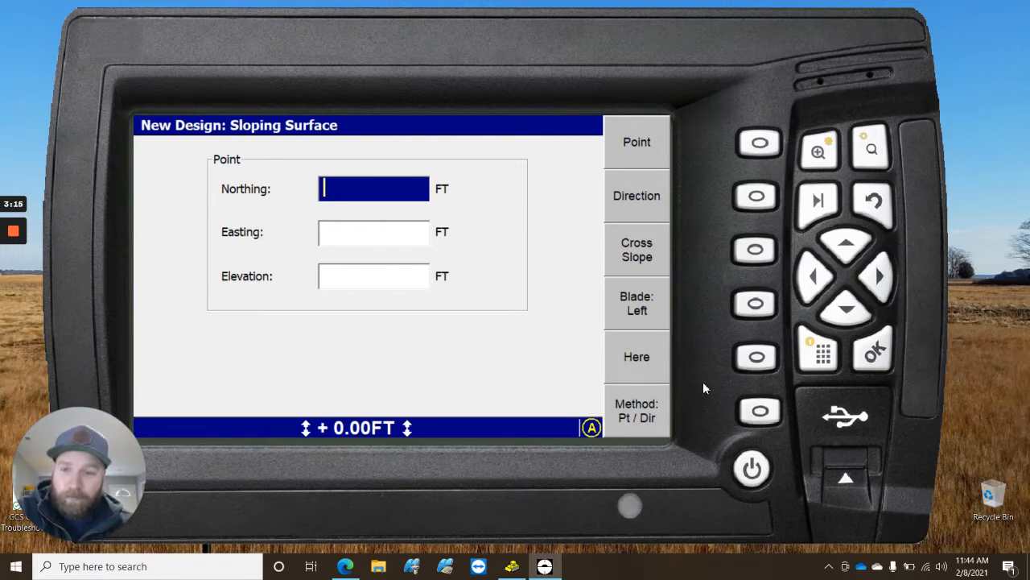
mouse_move(710, 402)
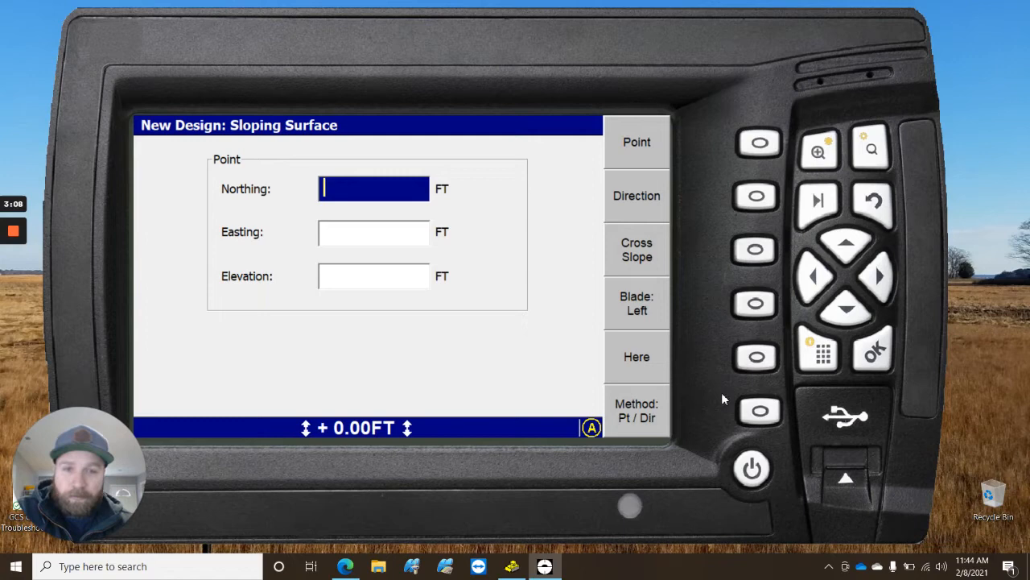
Change the Sloping Surface method from Pt / Dir to 2 Points
left_click(637, 410)
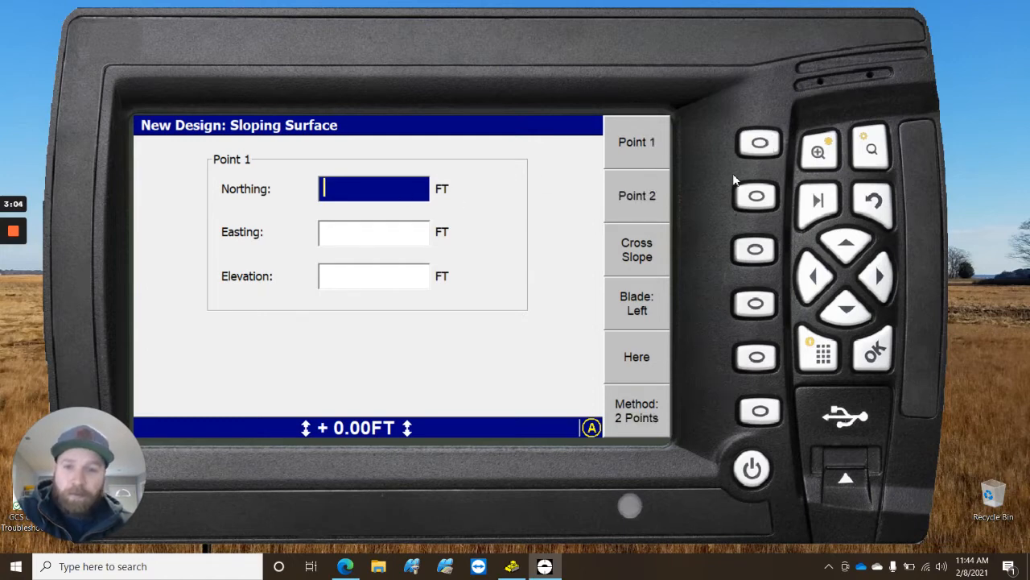
mouse_move(241, 153)
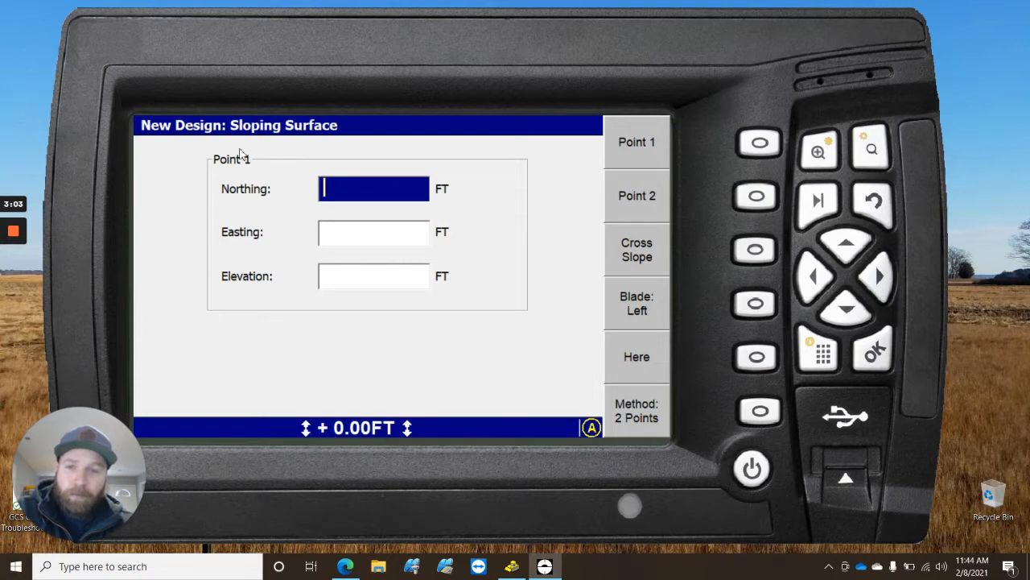
mouse_move(736, 314)
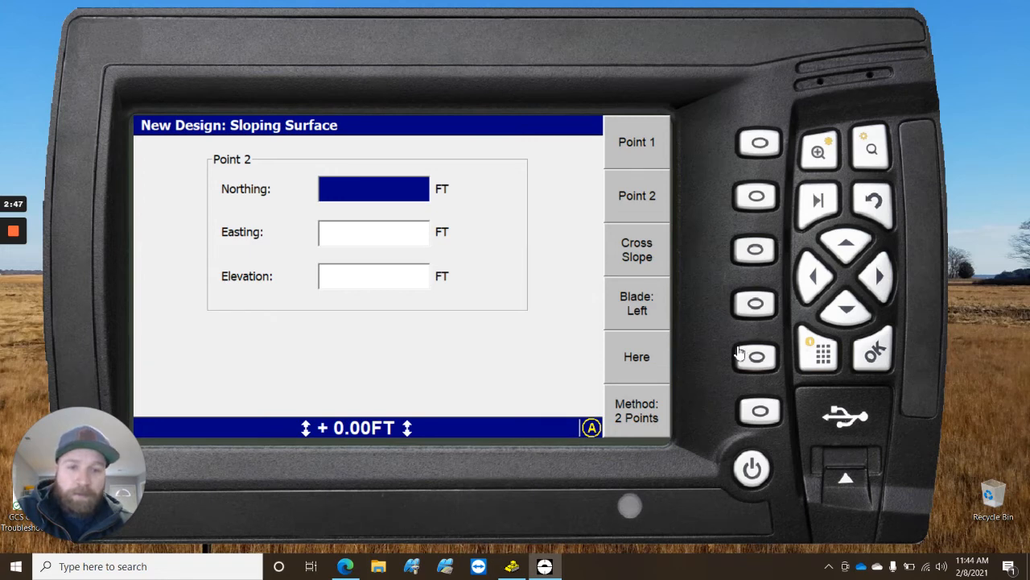
Fill Point 2 with the current position (224.45, -73.29, 321.28) and view the cross slope fields
left_click(755, 356)
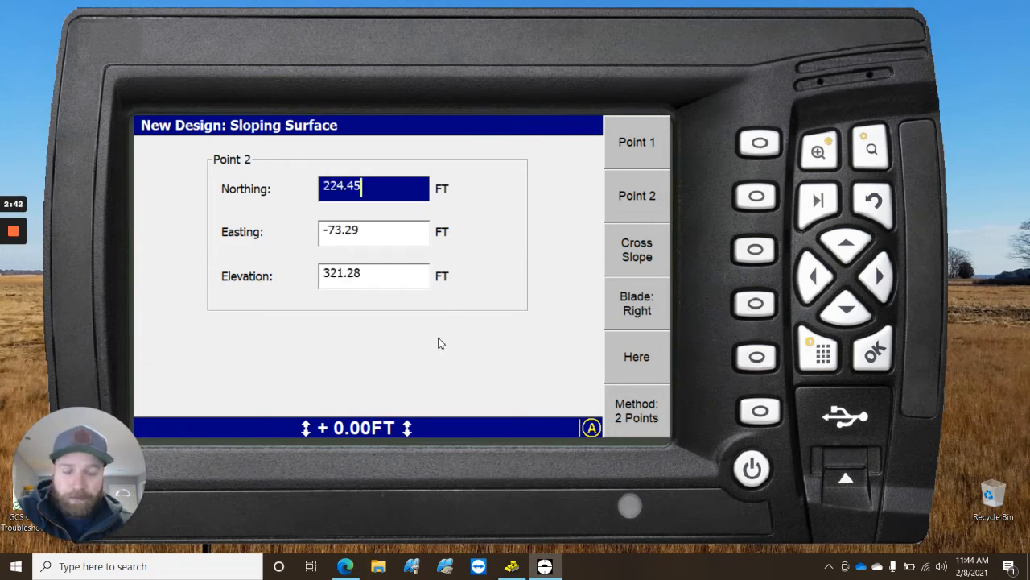
mouse_move(620, 302)
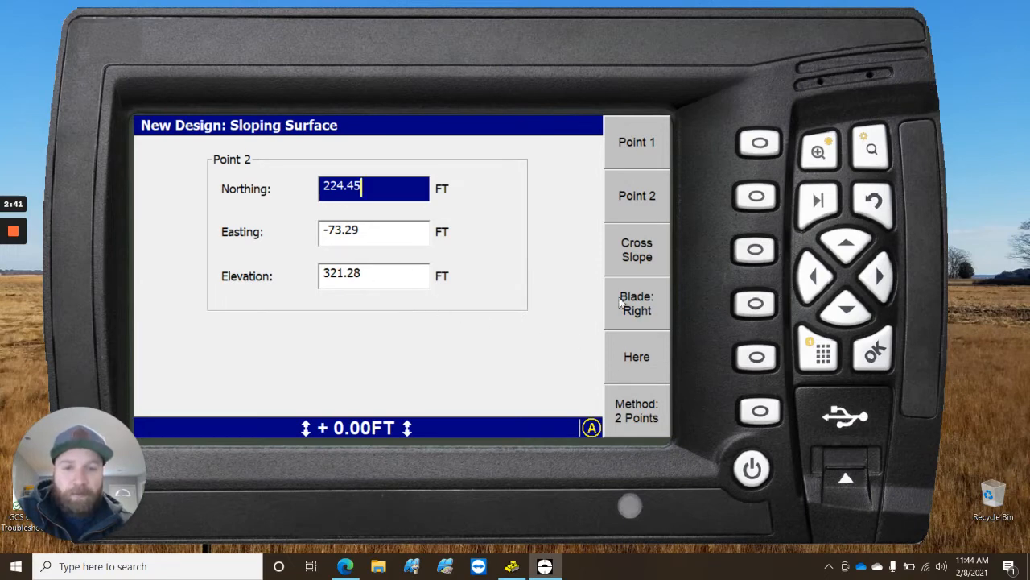
mouse_move(563, 266)
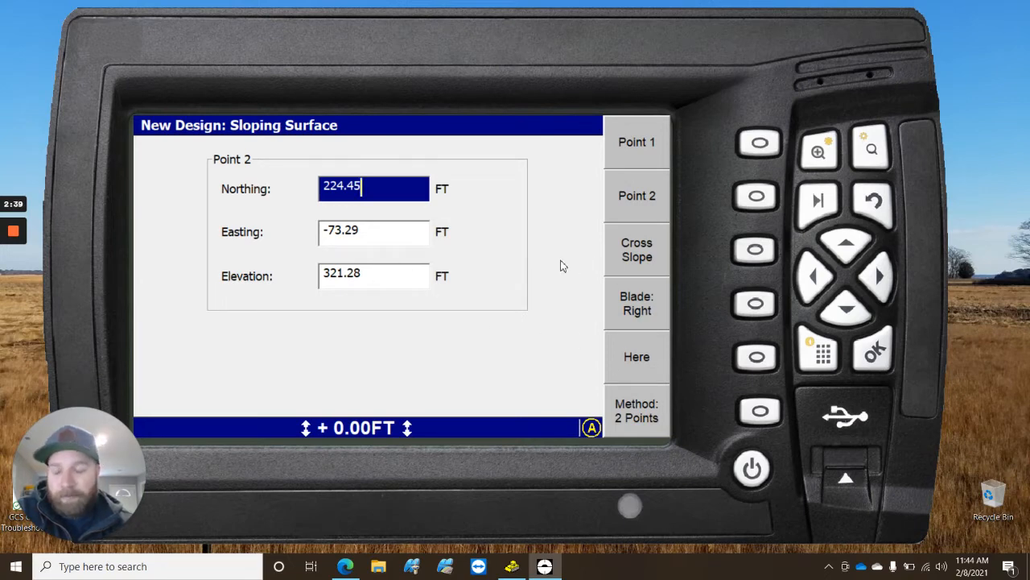
mouse_move(558, 286)
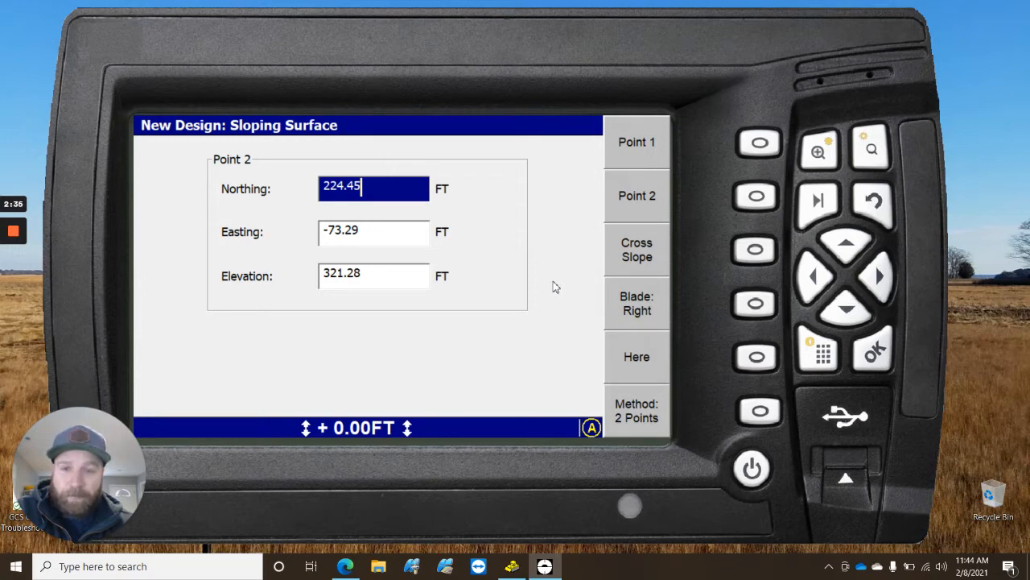
mouse_move(527, 298)
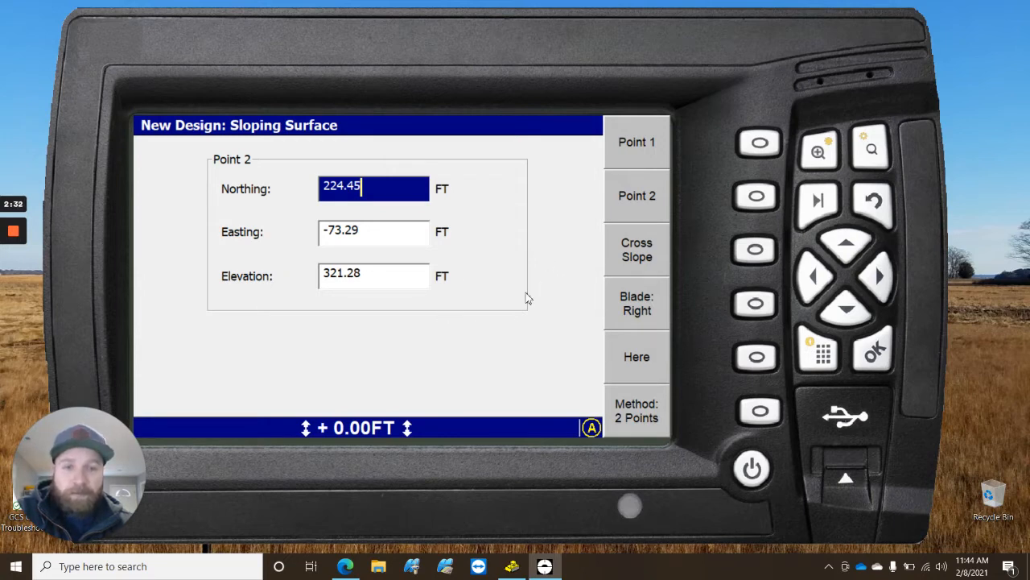
mouse_move(487, 268)
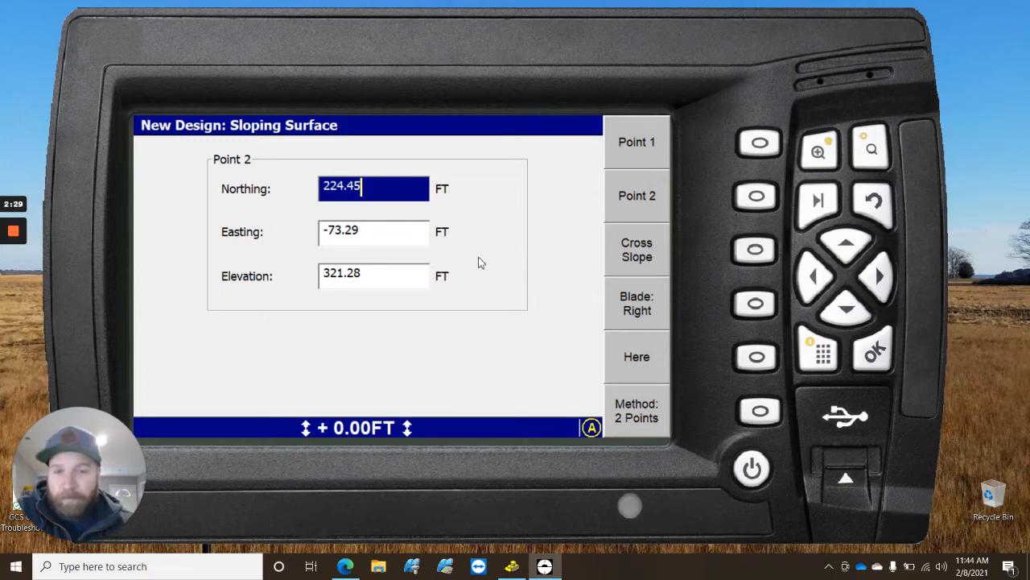
left_click(637, 250)
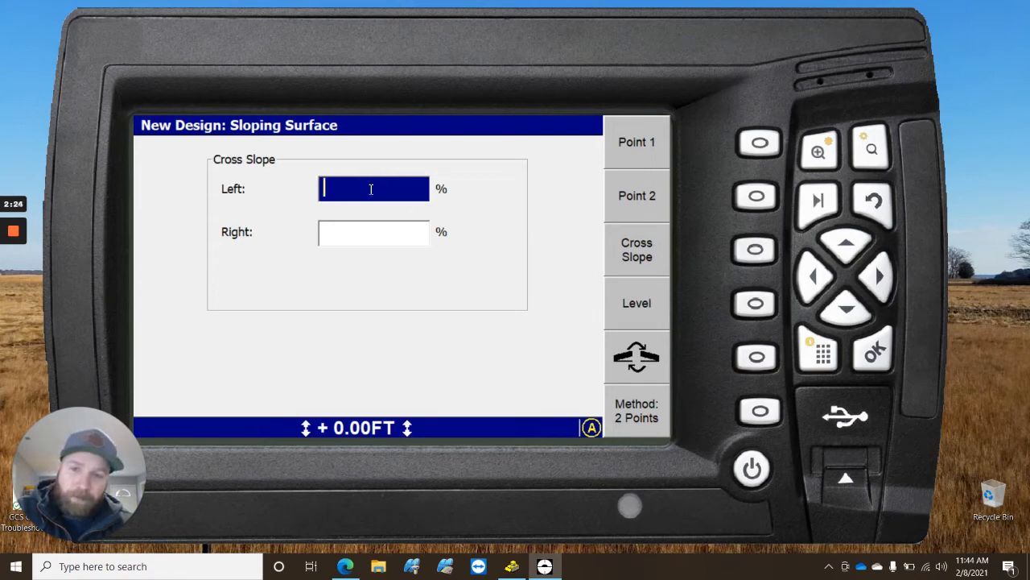
Enter a left cross slope of 33%, leaving right at 0%
type("33.000")
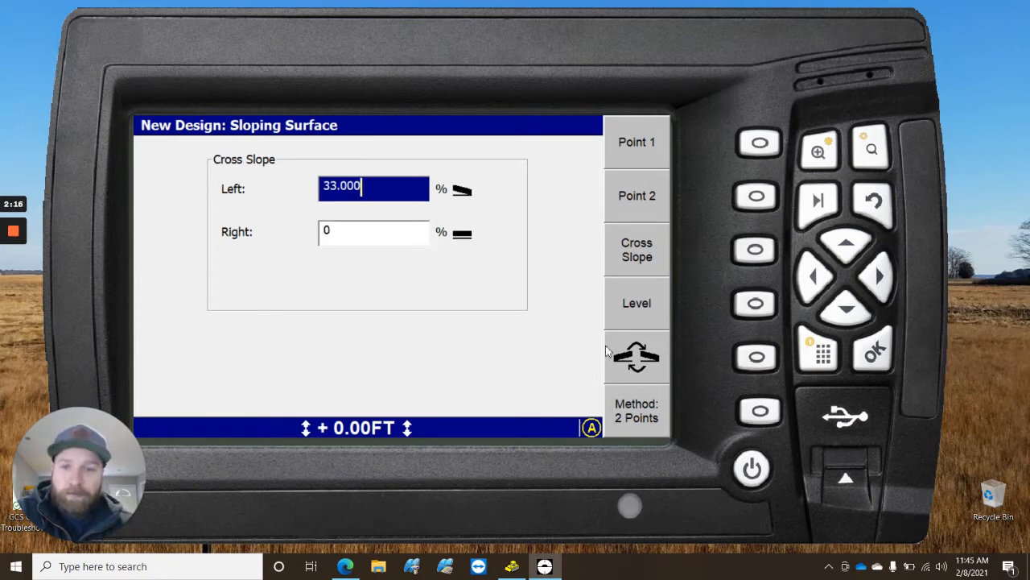
mouse_move(455, 318)
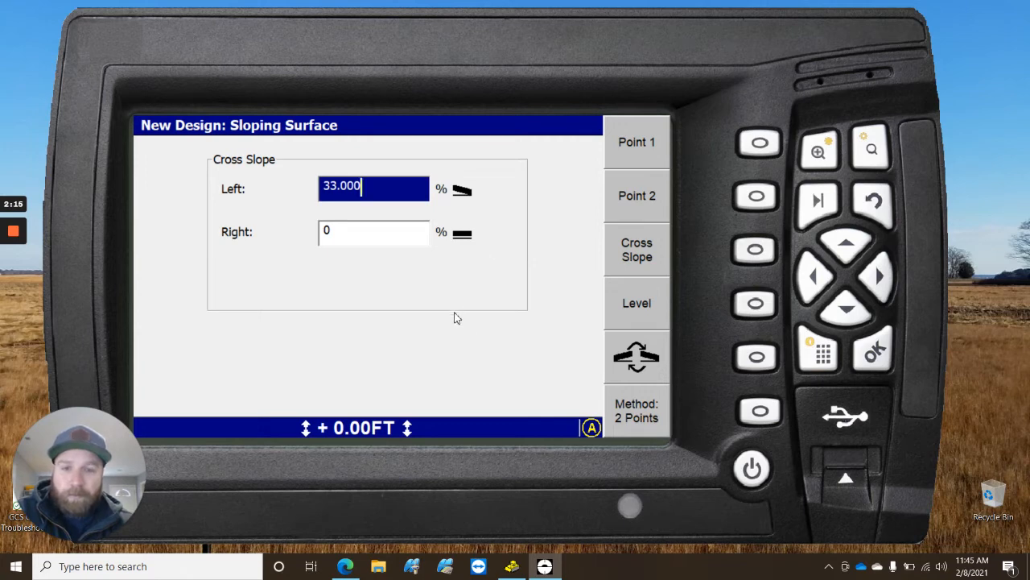
mouse_move(654, 357)
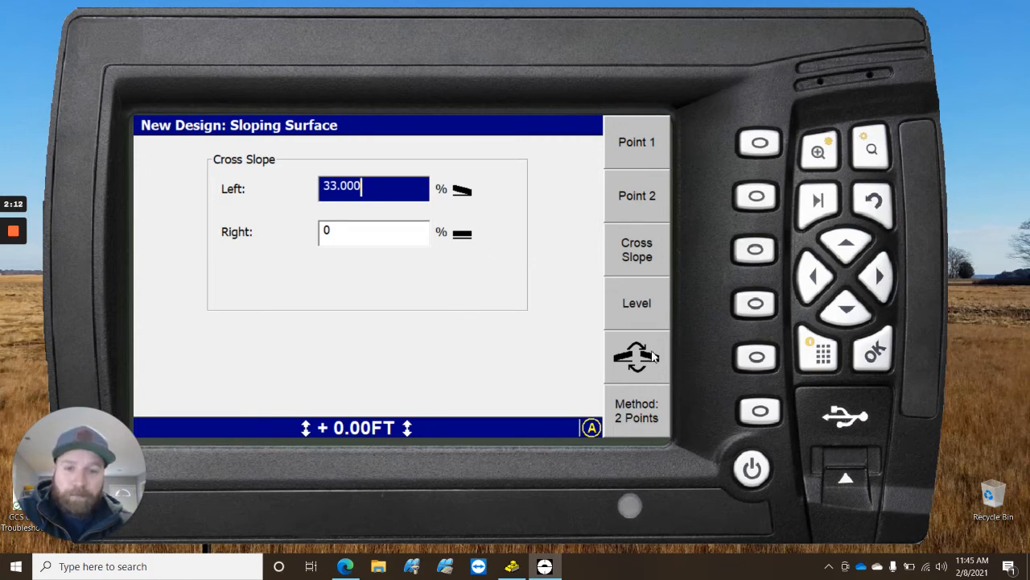
mouse_move(425, 225)
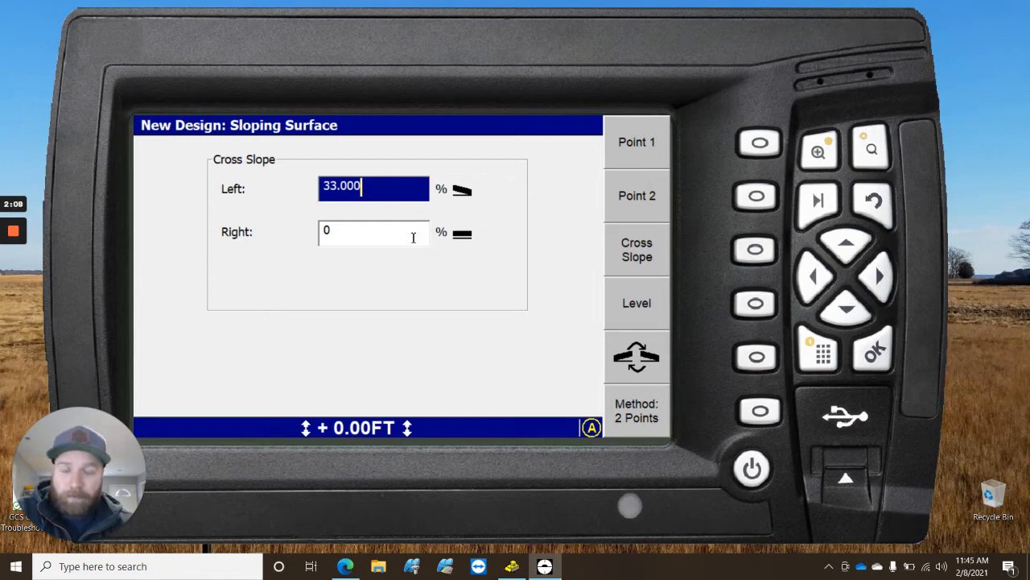
mouse_move(711, 406)
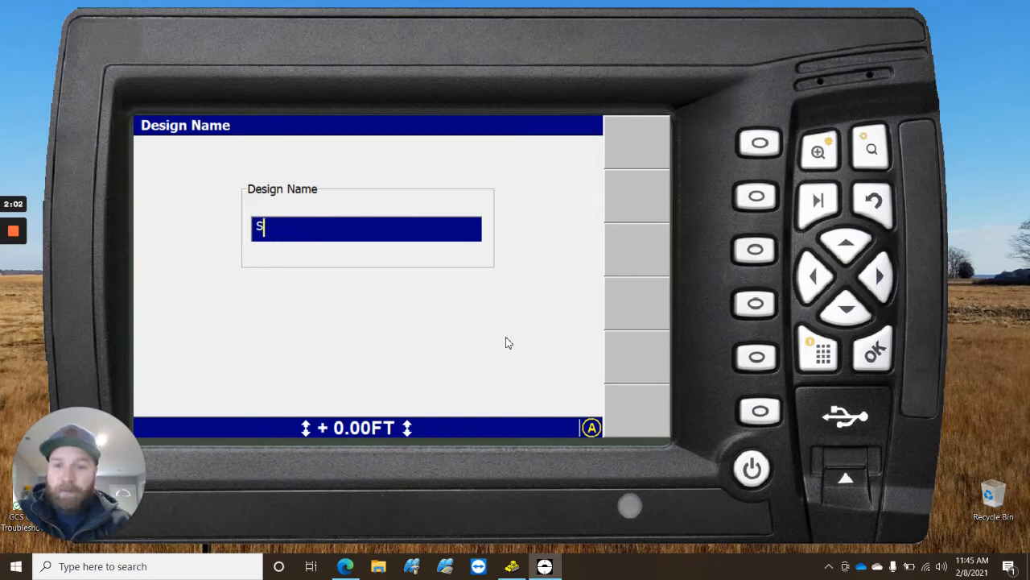
Name the design 'TEST 1' and confirm to load it on the guidance screen
type("T")
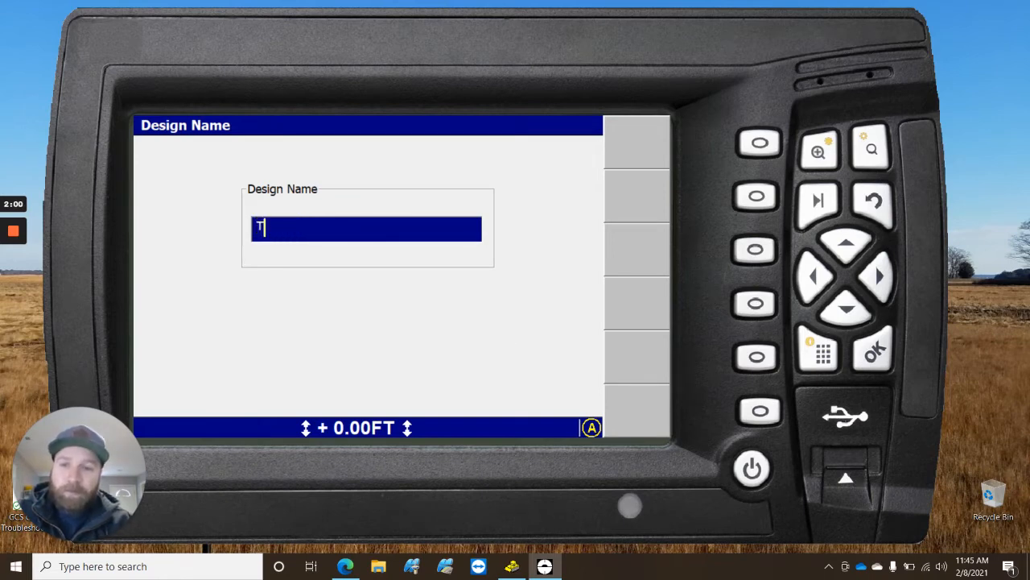
type("EST")
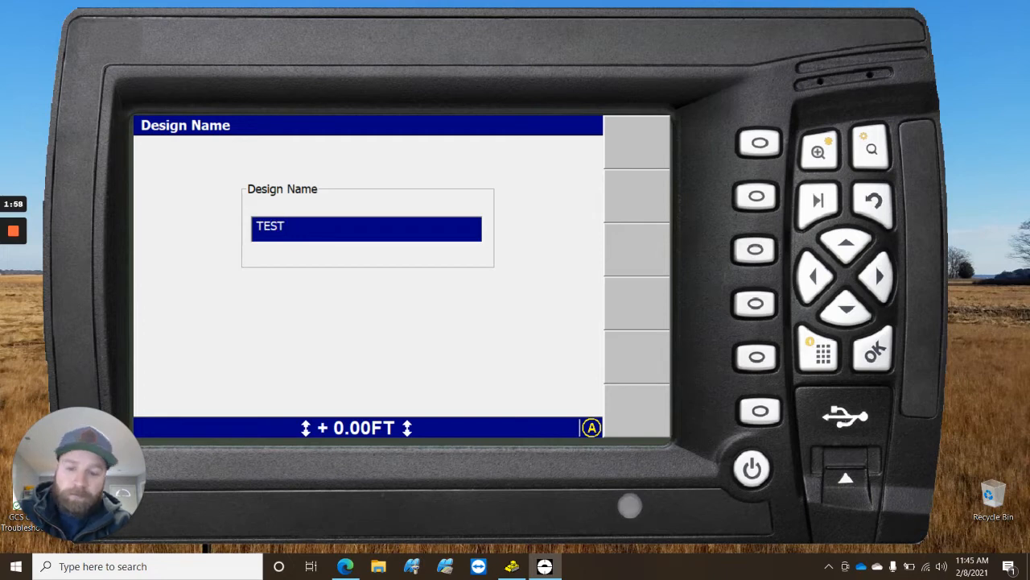
type("1")
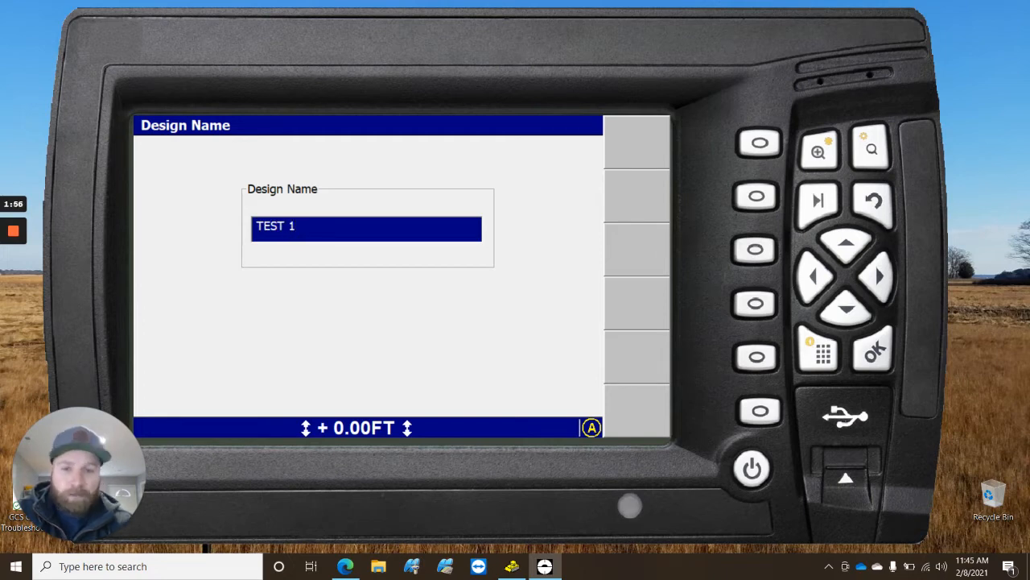
left_click(872, 352)
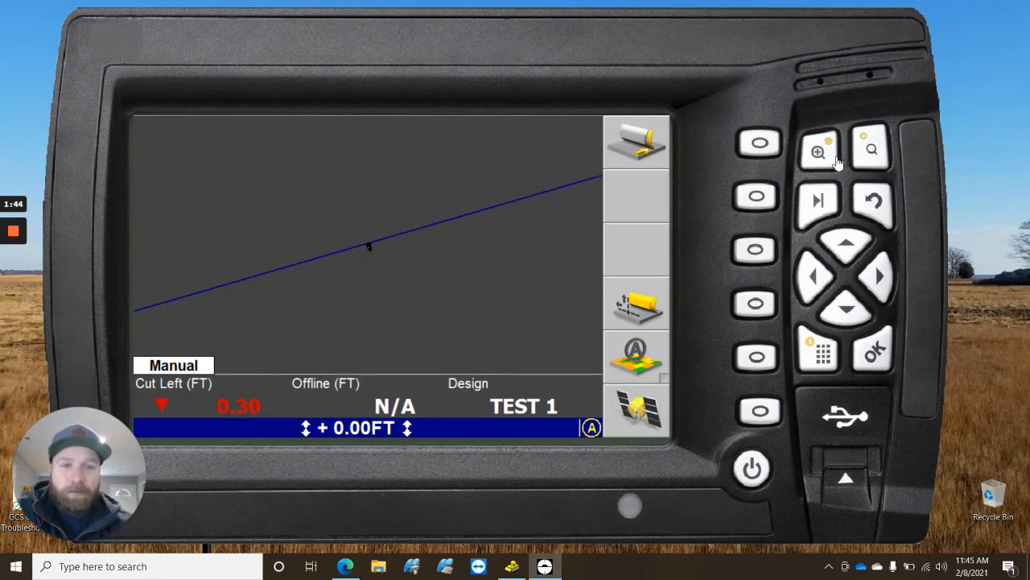
Zoom in on the machine against TEST 1, then return to Setup Menu - Configuration
left_click(818, 151)
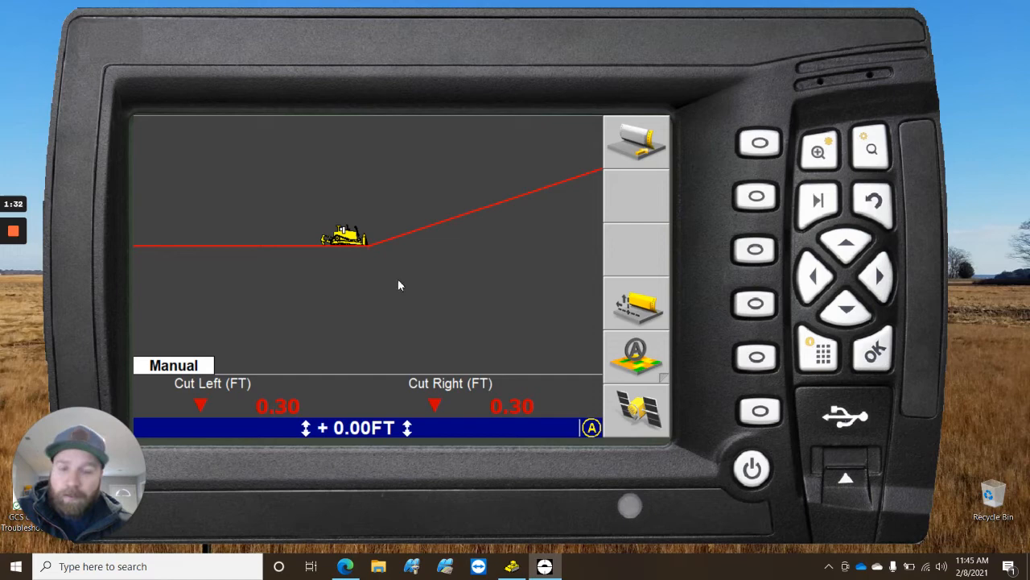
mouse_move(734, 353)
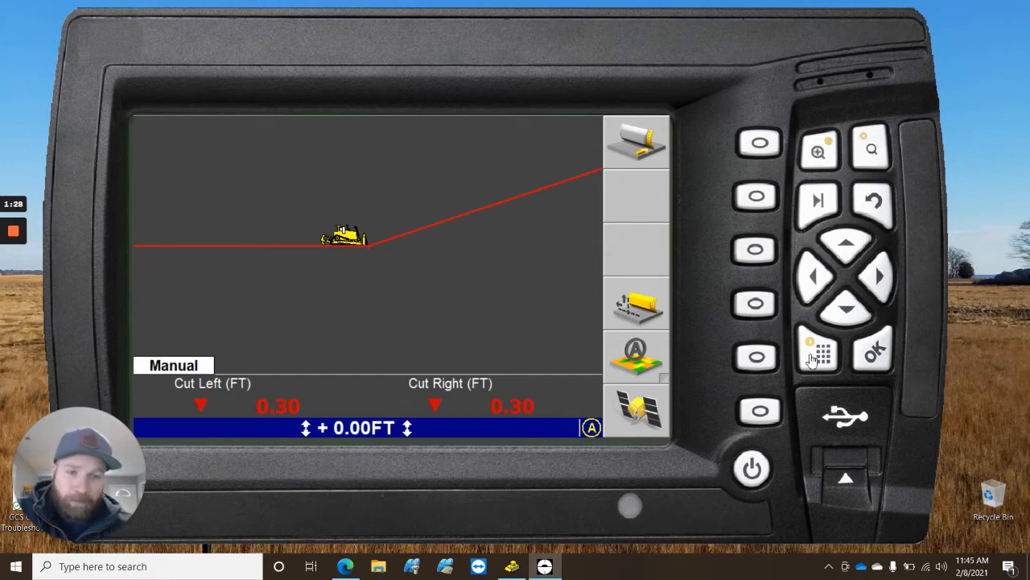
left_click(822, 353)
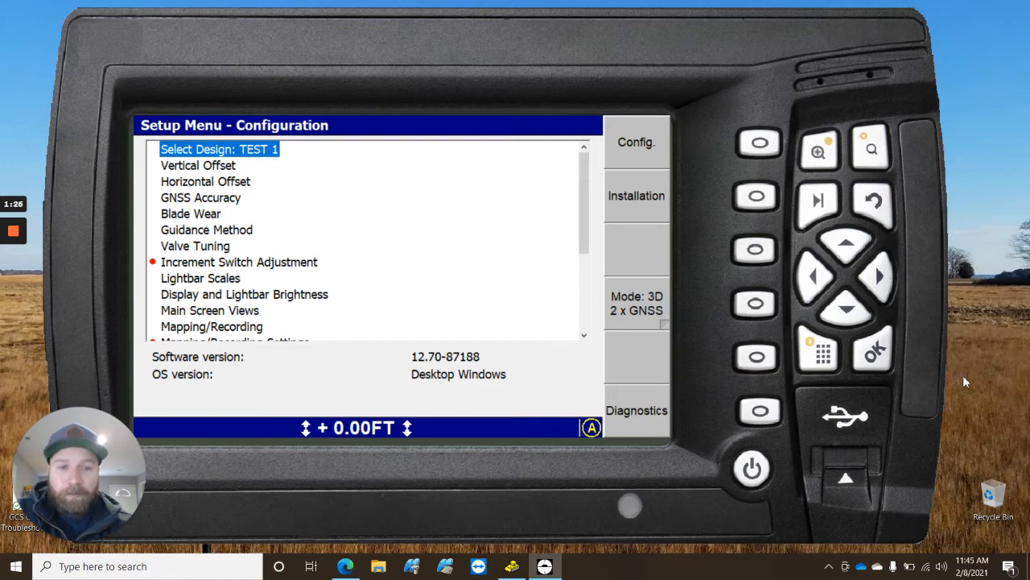
Review TEST 1's Point 1 and its 33% left, 0% right cross slope, then save
left_click(219, 149)
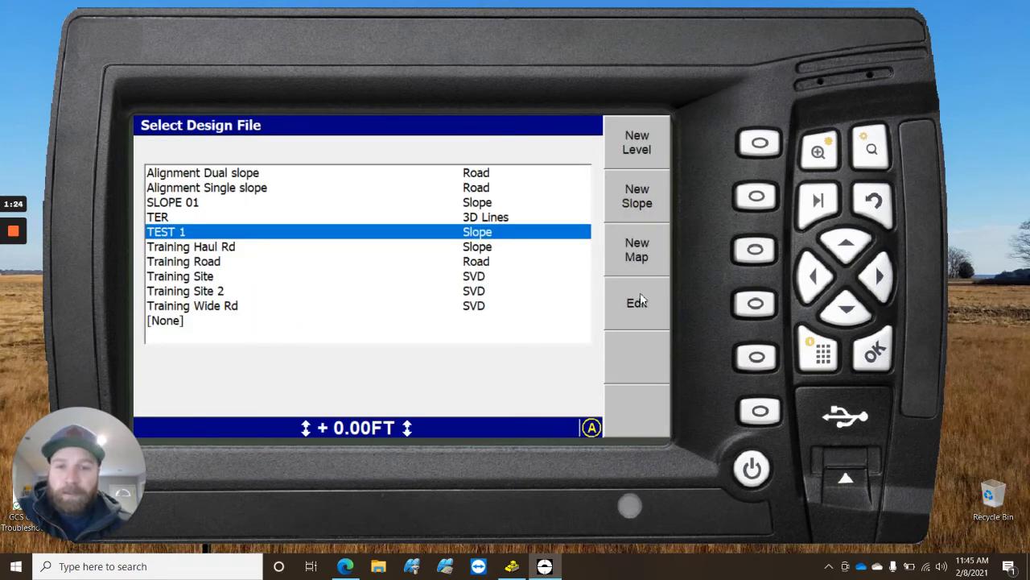
left_click(636, 302)
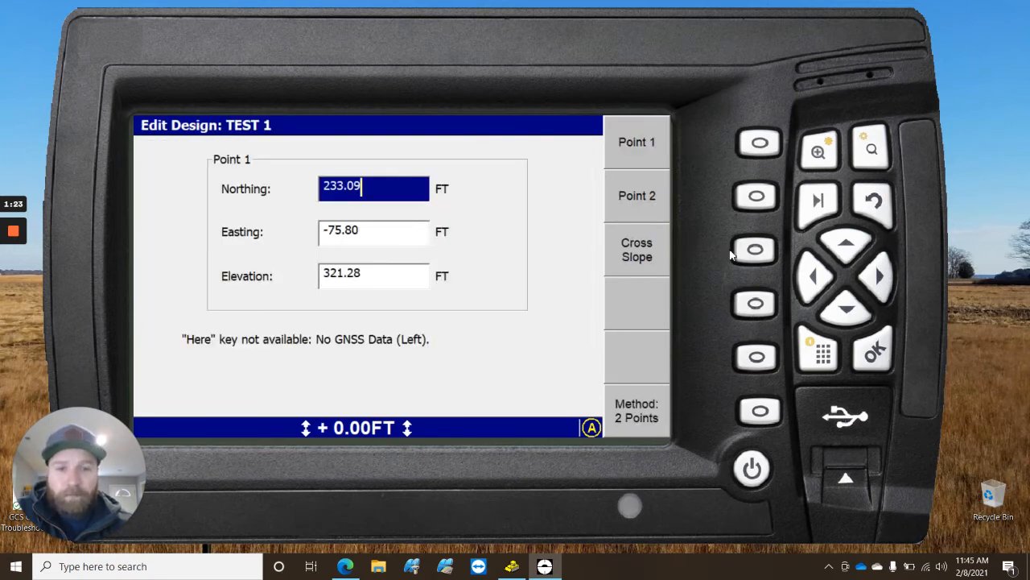
left_click(636, 249)
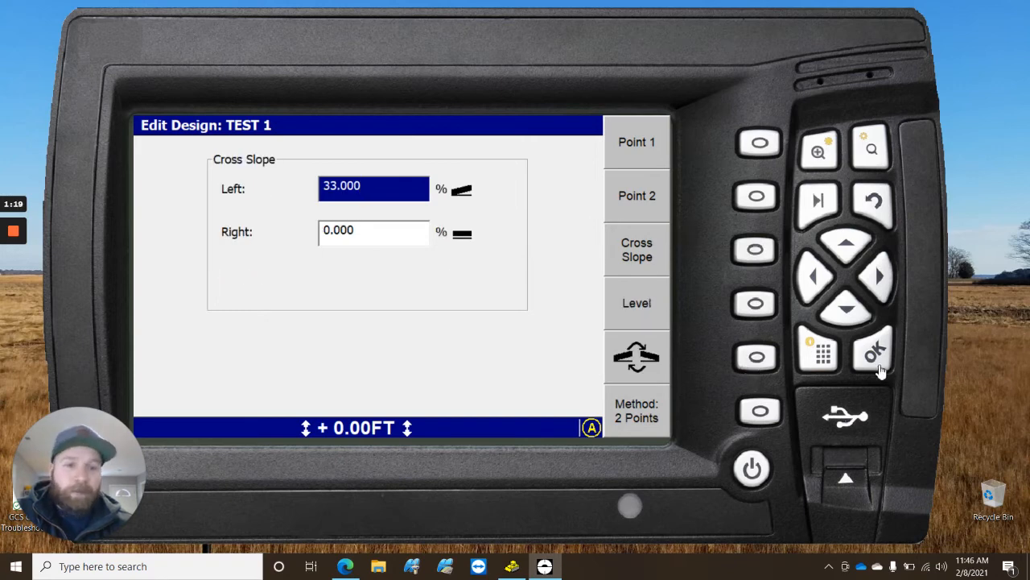
left_click(872, 354)
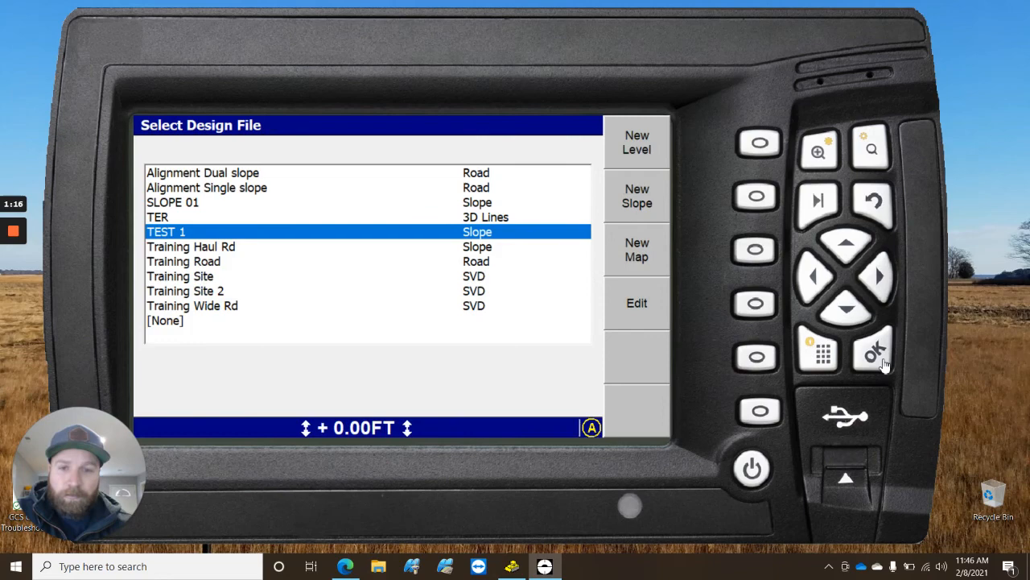
mouse_move(877, 346)
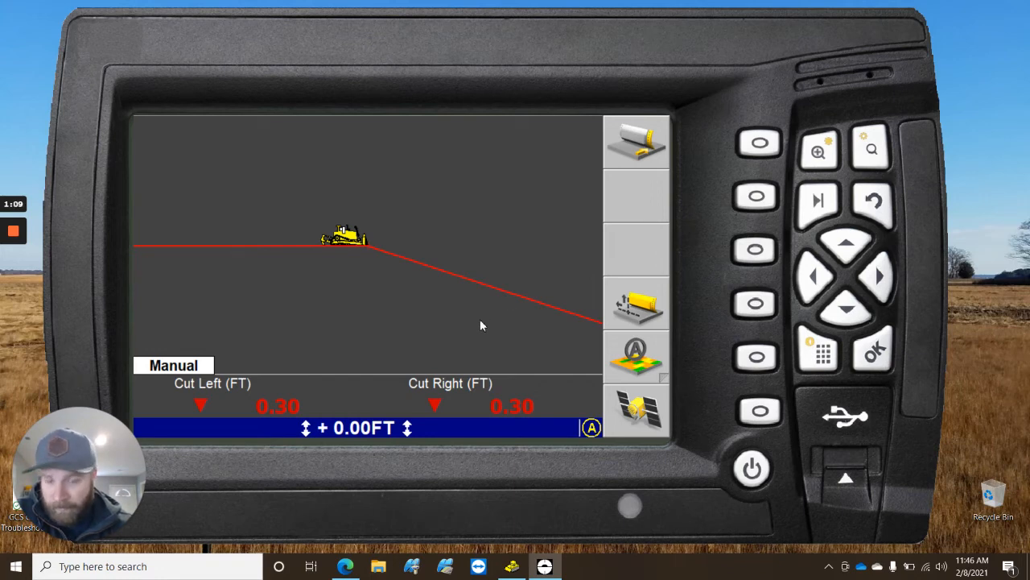
mouse_move(419, 290)
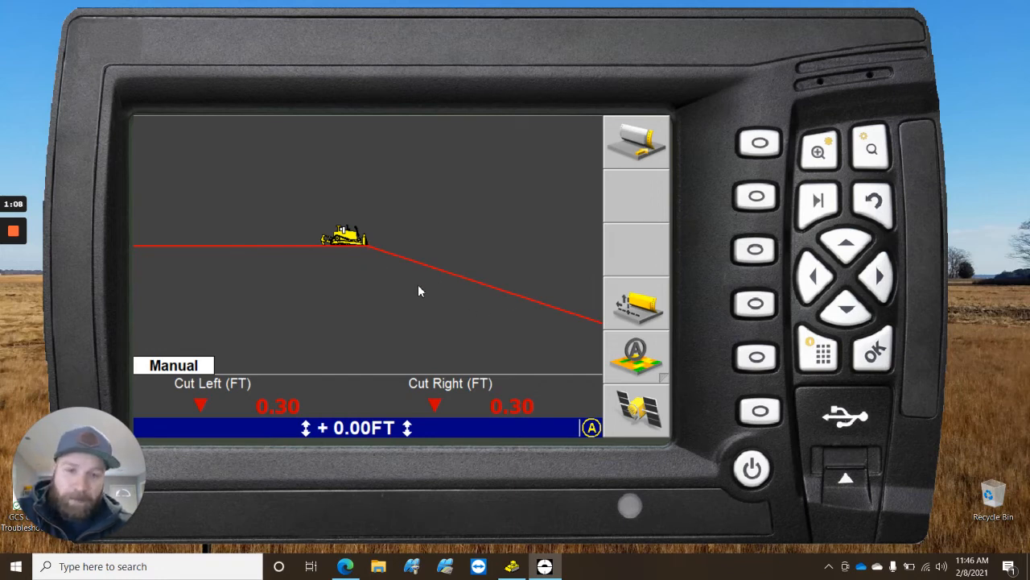
mouse_move(381, 281)
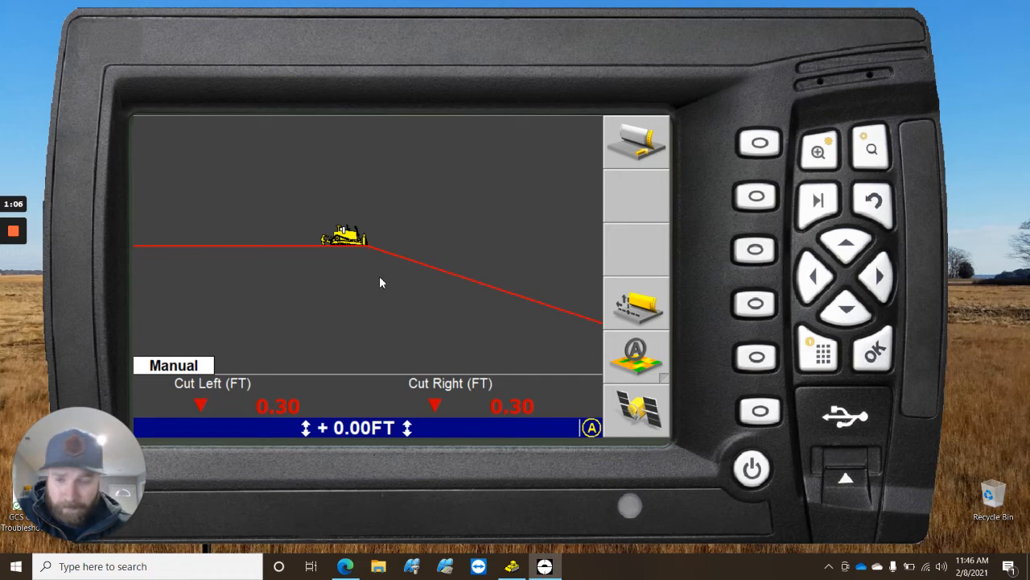
mouse_move(402, 294)
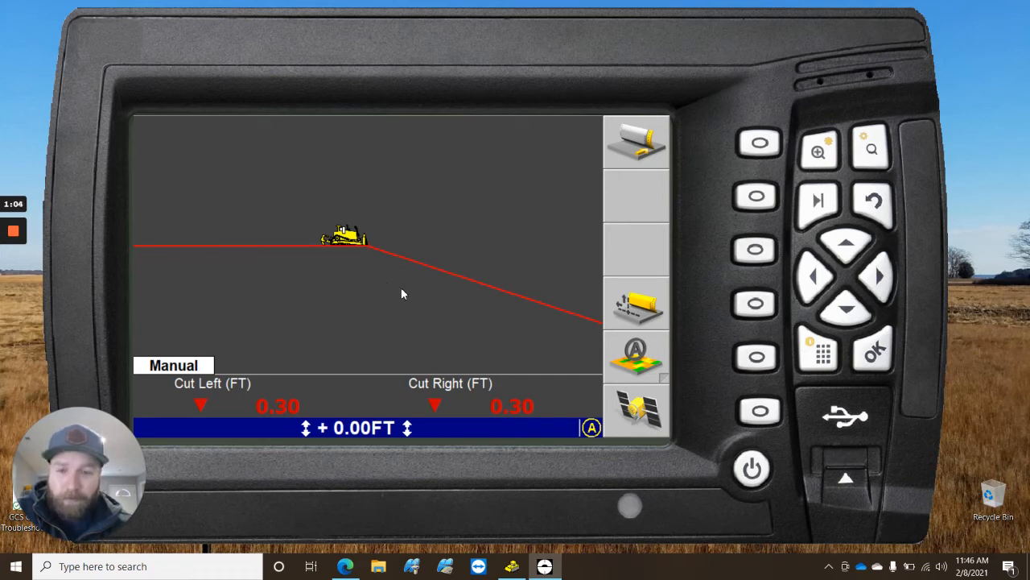
mouse_move(519, 304)
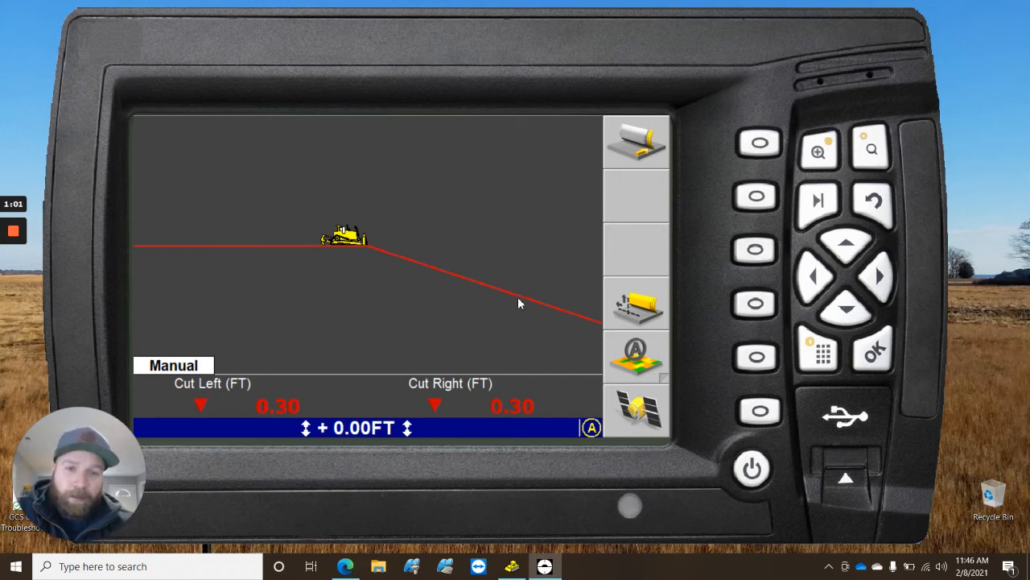
mouse_move(495, 292)
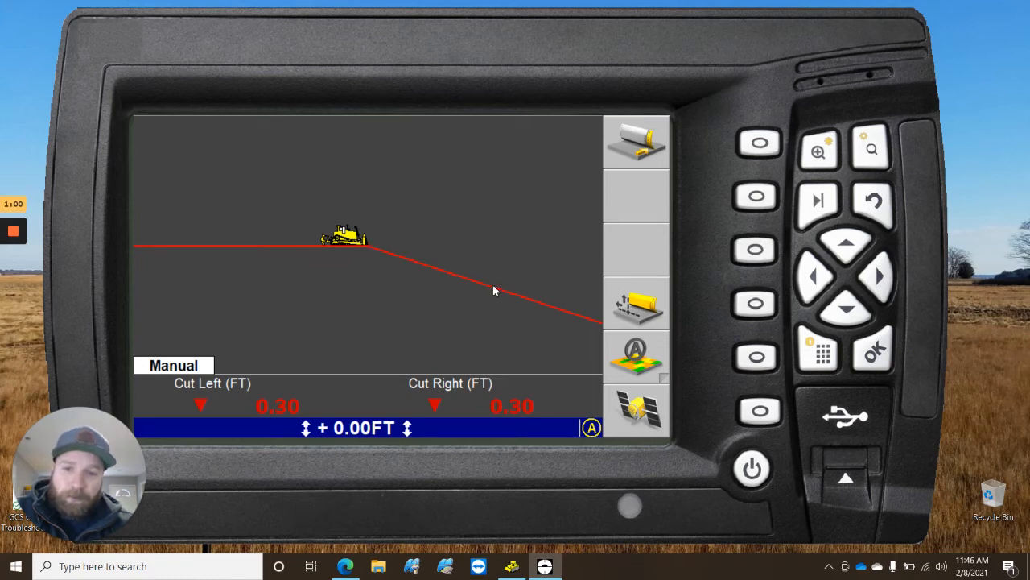
mouse_move(418, 315)
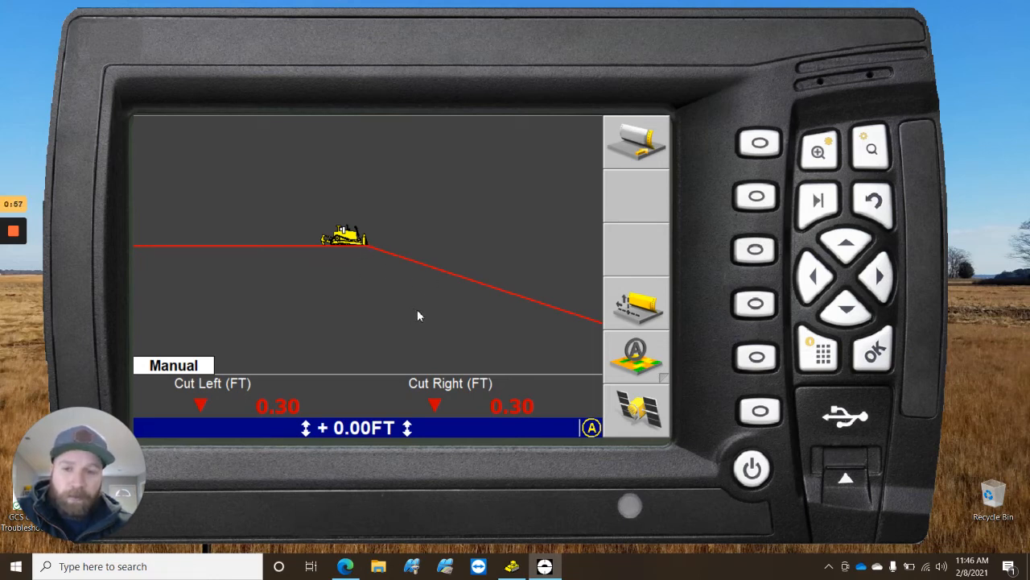
mouse_move(893, 210)
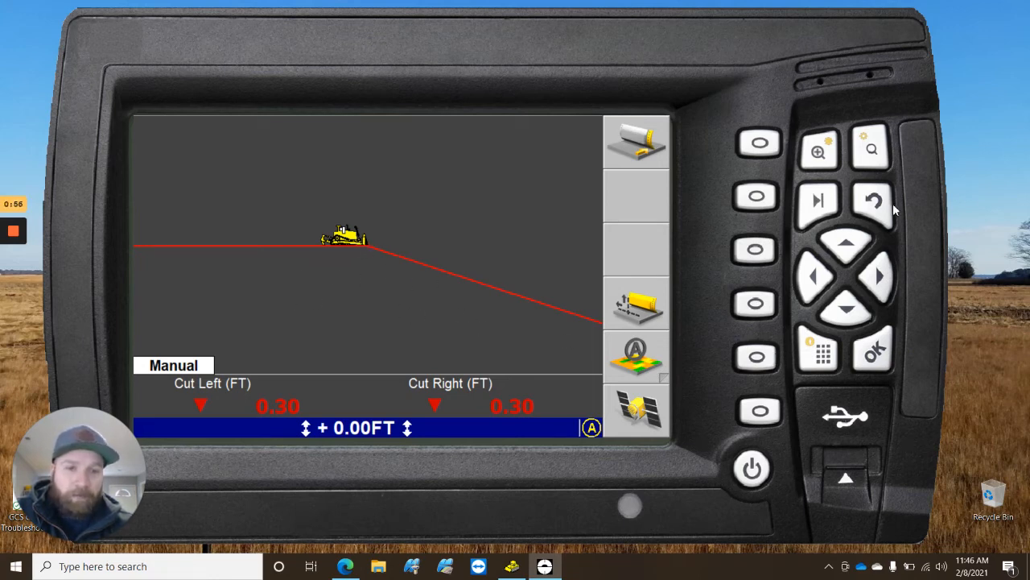
mouse_move(312, 256)
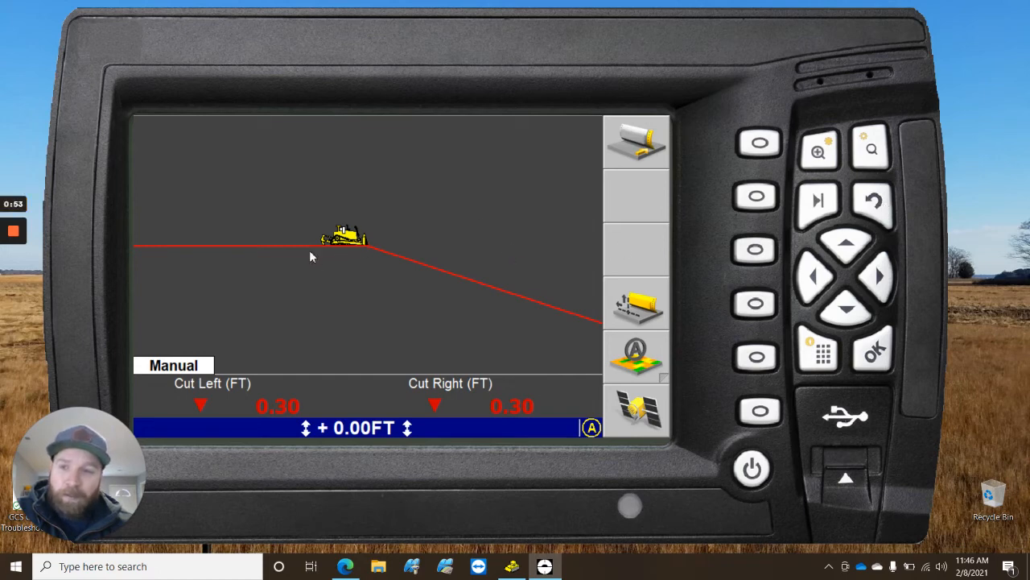
mouse_move(844, 223)
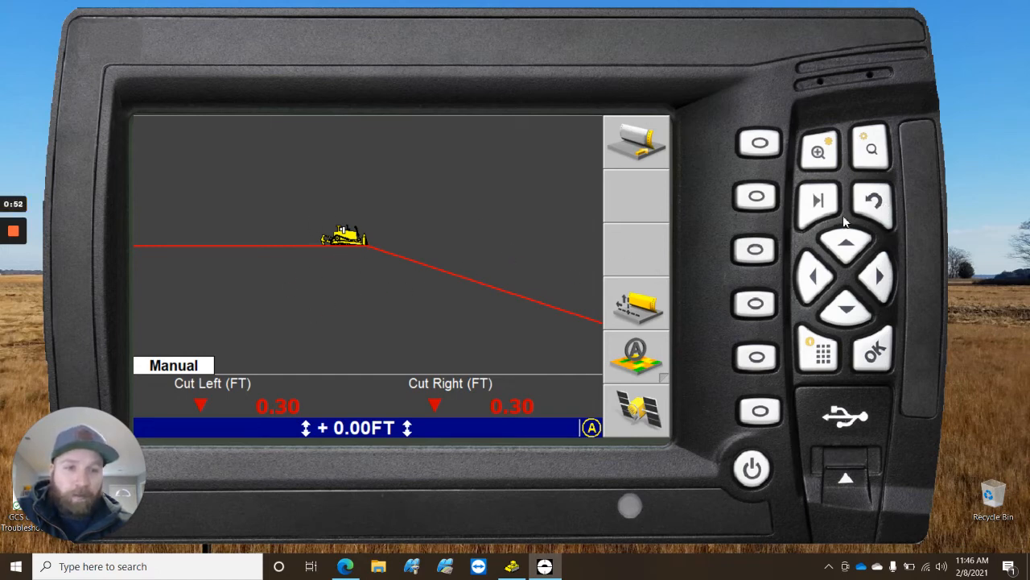
mouse_move(660, 332)
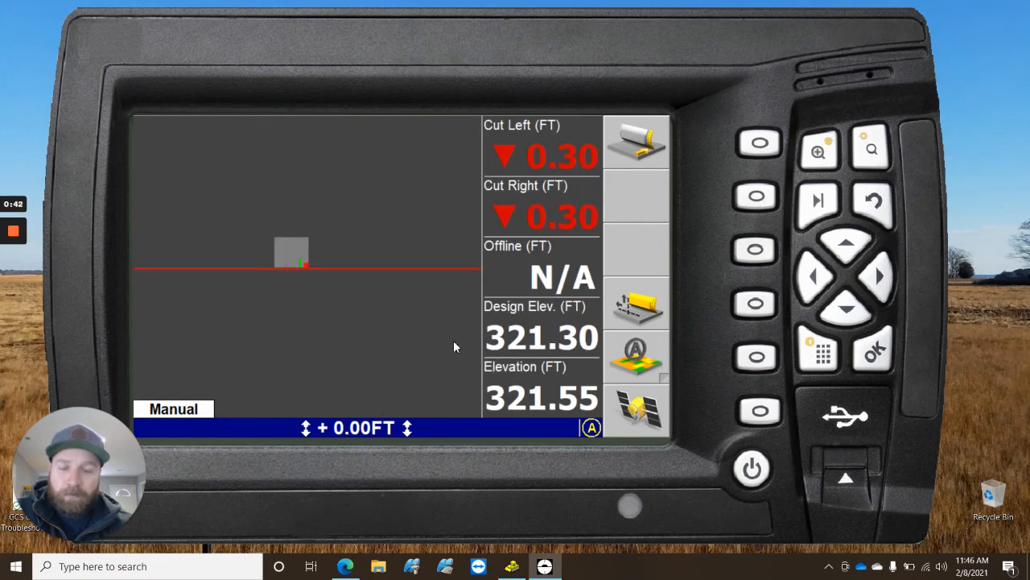
mouse_move(817, 200)
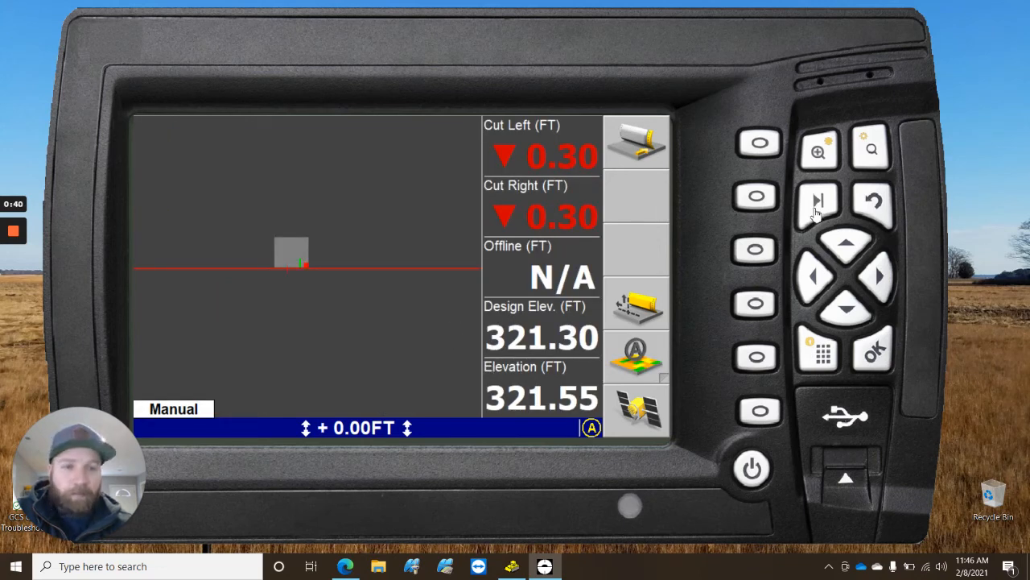
Cycle the guidance screens to the Vertical Offset screen showing 0.00 FT
left_click(819, 200)
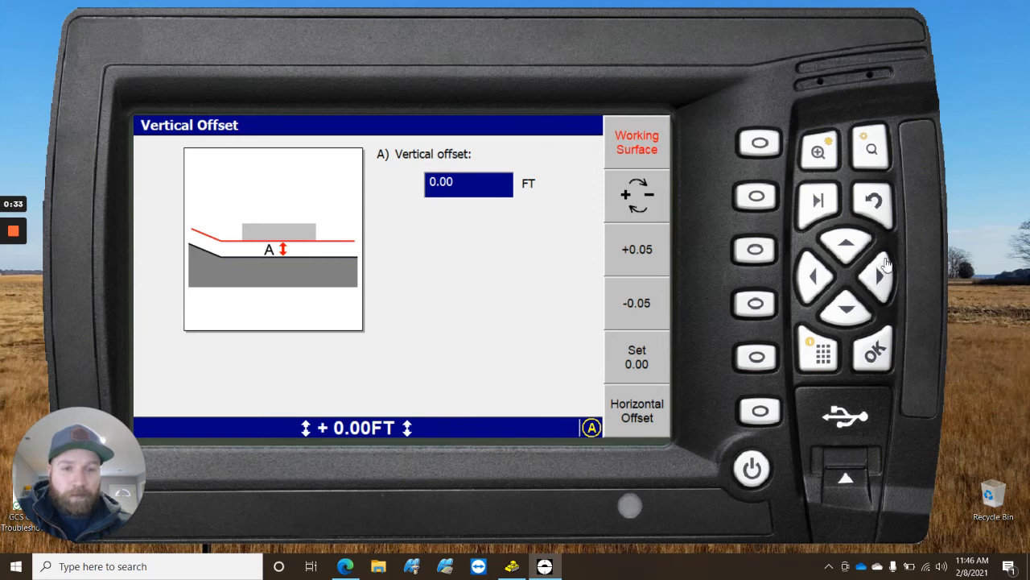
mouse_move(807, 333)
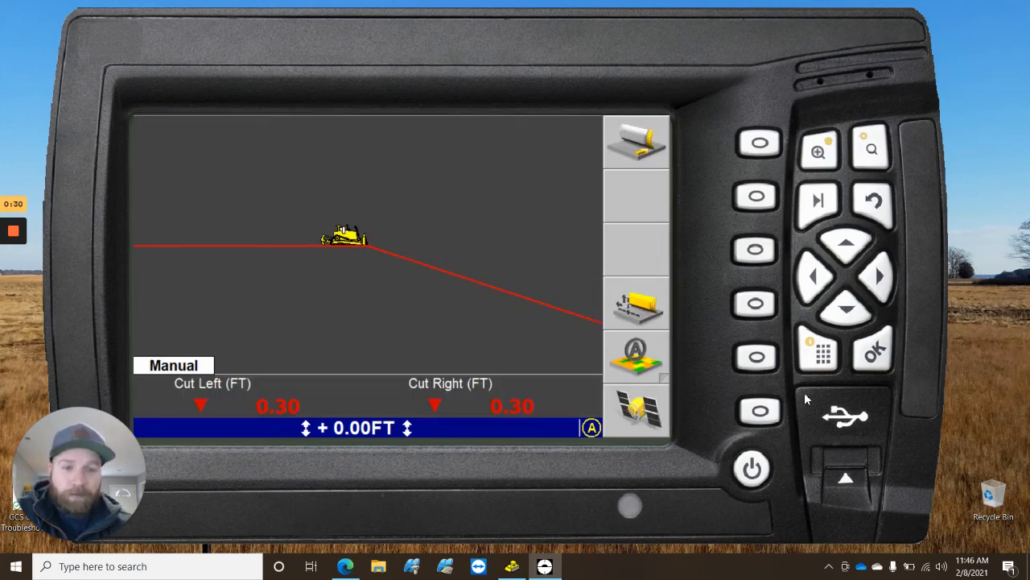
mouse_move(845, 265)
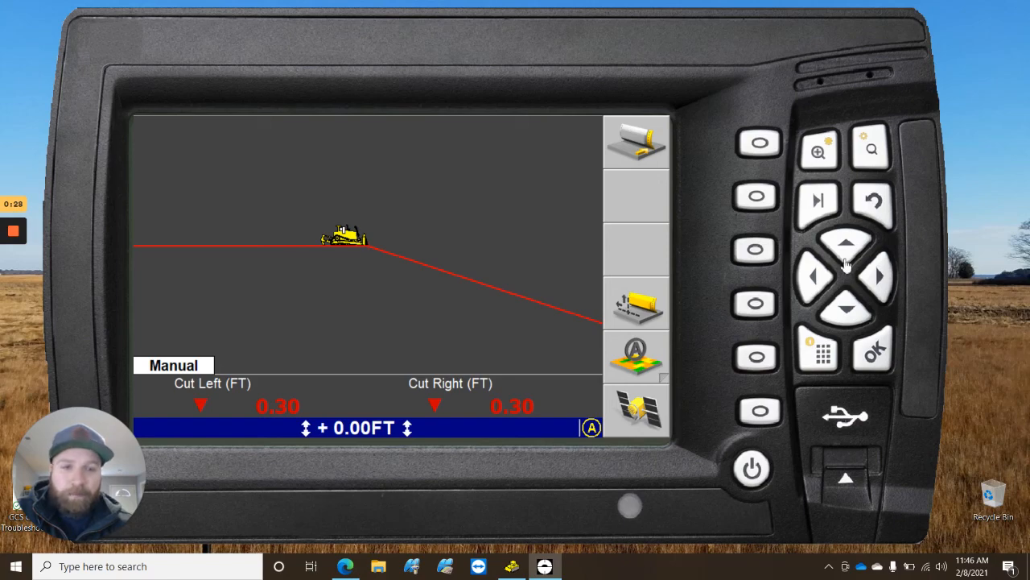
mouse_move(764, 443)
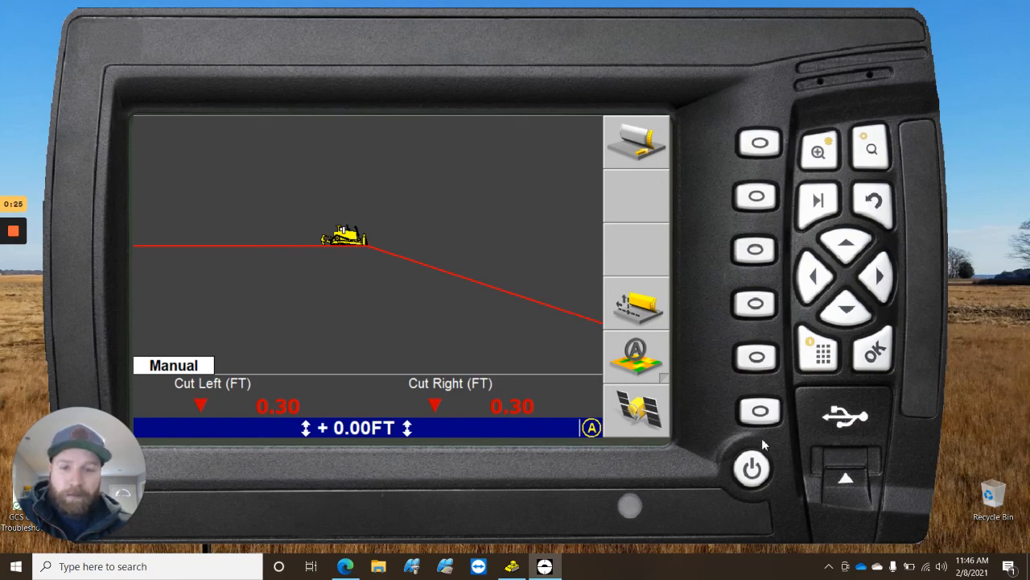
Reload the Training Site design file and show its plan view, reading Cut Left 0.60
left_click(872, 354)
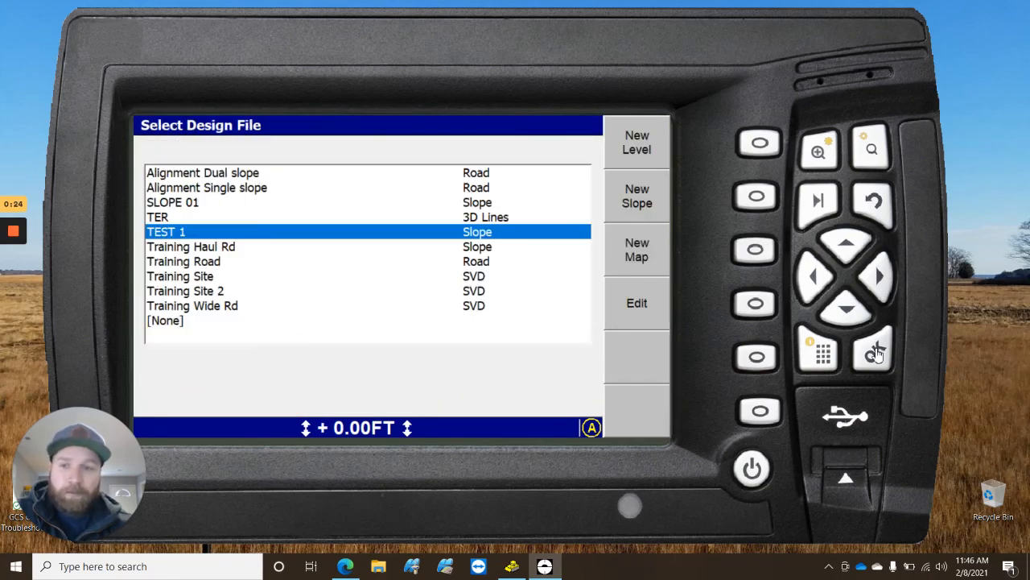
left_click(846, 308)
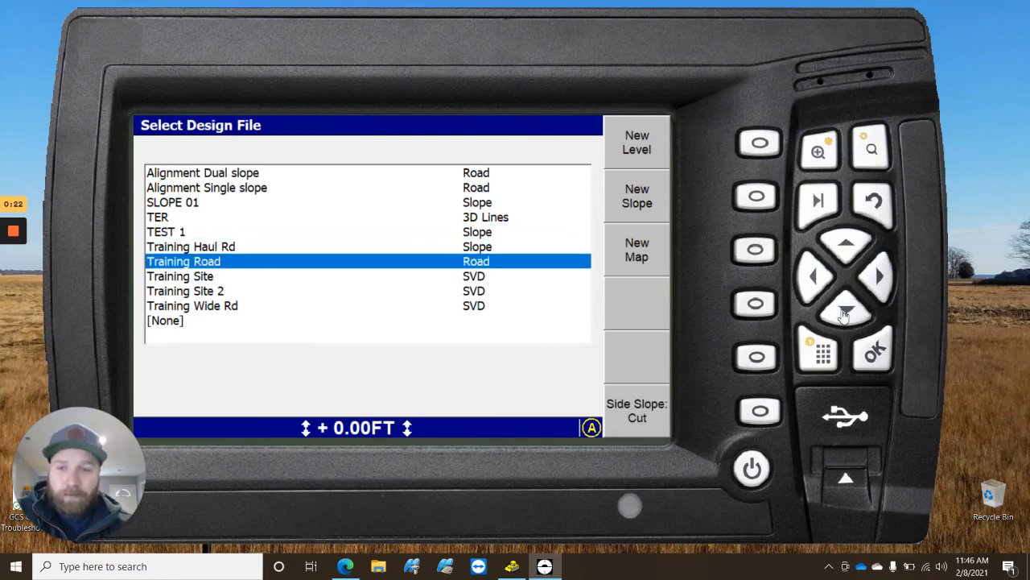
left_click(872, 352)
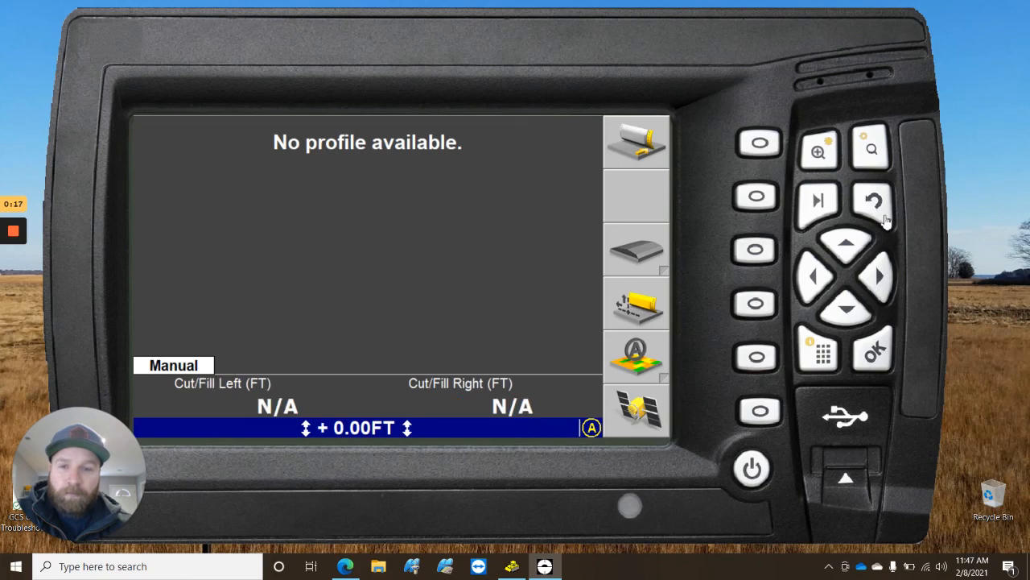
left_click(818, 201)
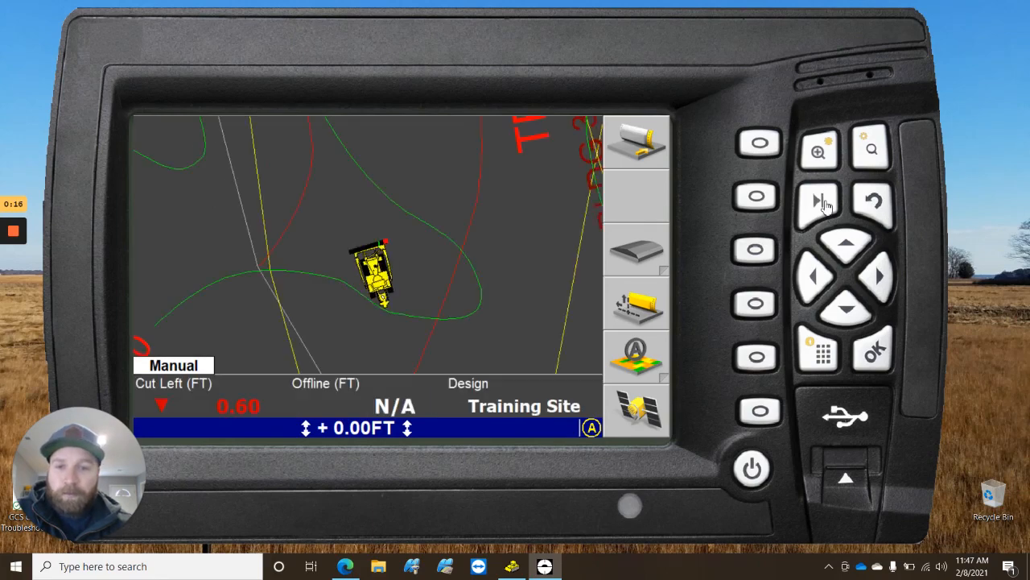